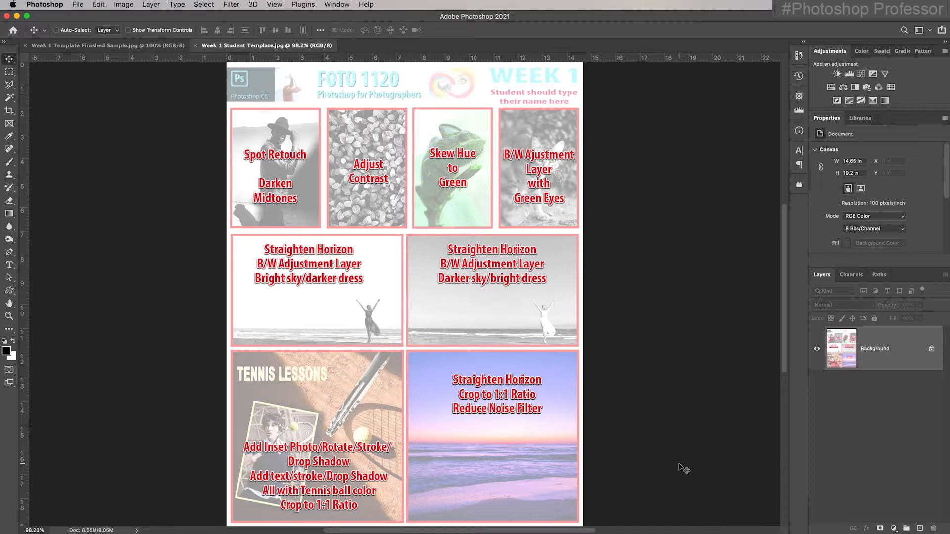
pyautogui.moveTo(330, 307)
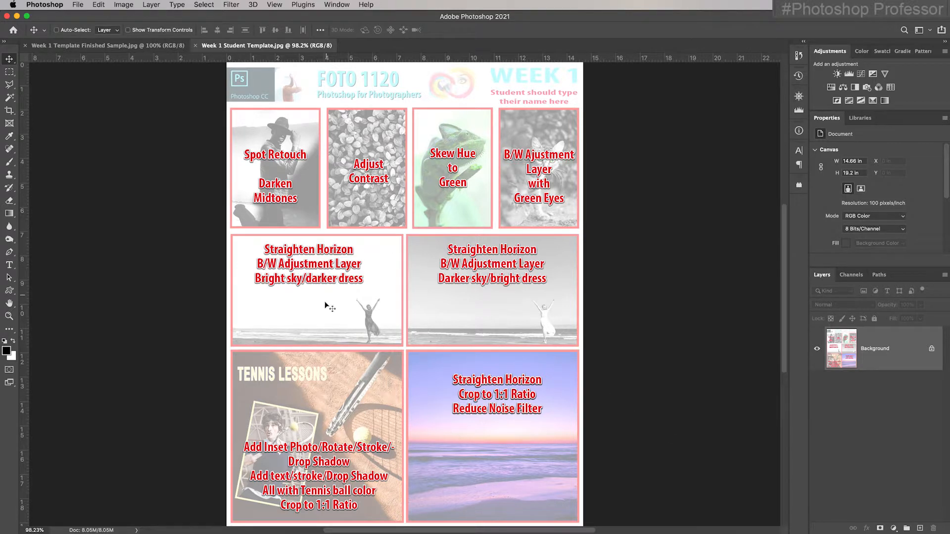
pyautogui.moveTo(459, 373)
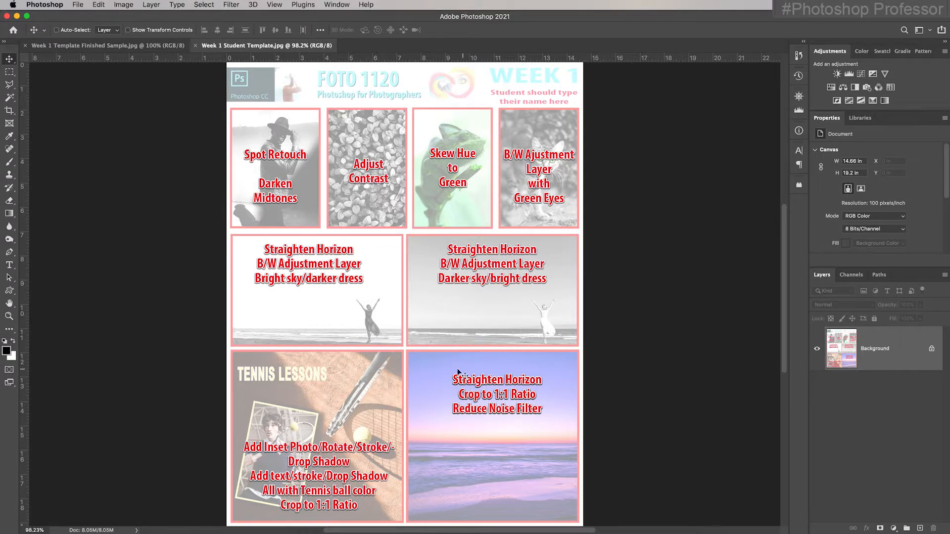
pyautogui.moveTo(127, 45)
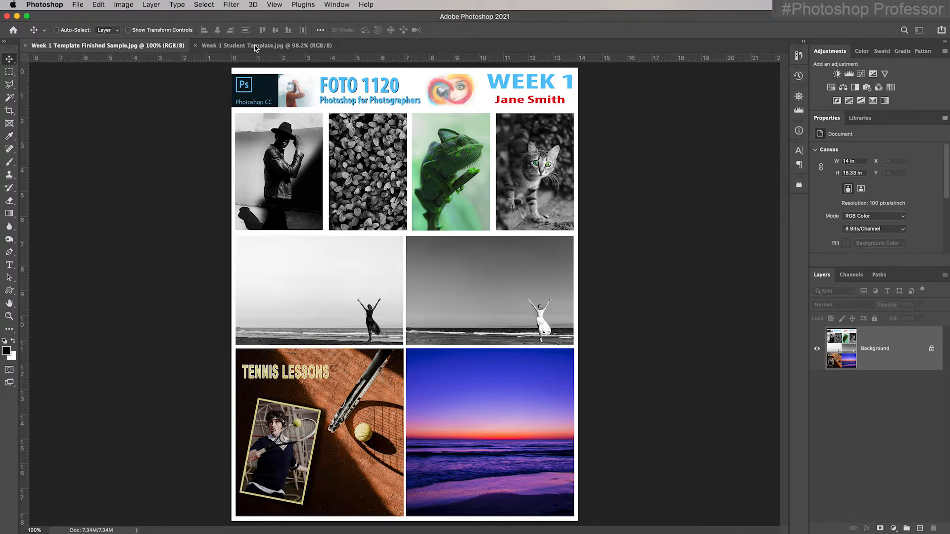
# Switch between the finished Week 1 sample and the student template tabs to compare them
pyautogui.click(239, 45)
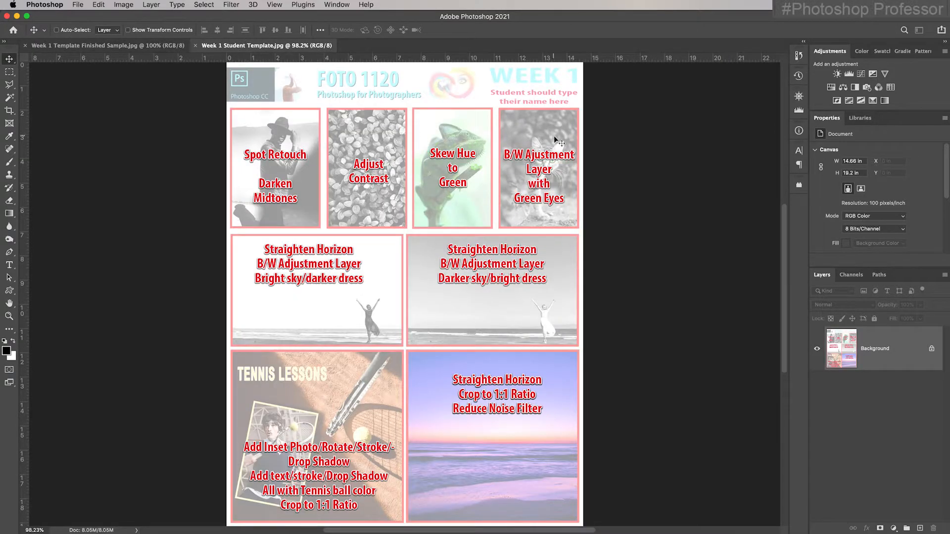
pyautogui.moveTo(424, 398)
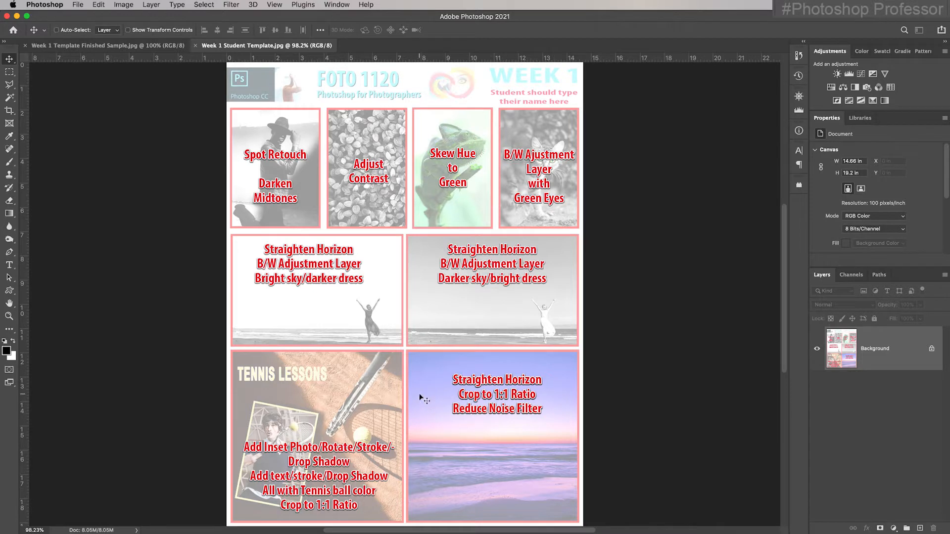
pyautogui.moveTo(354, 389)
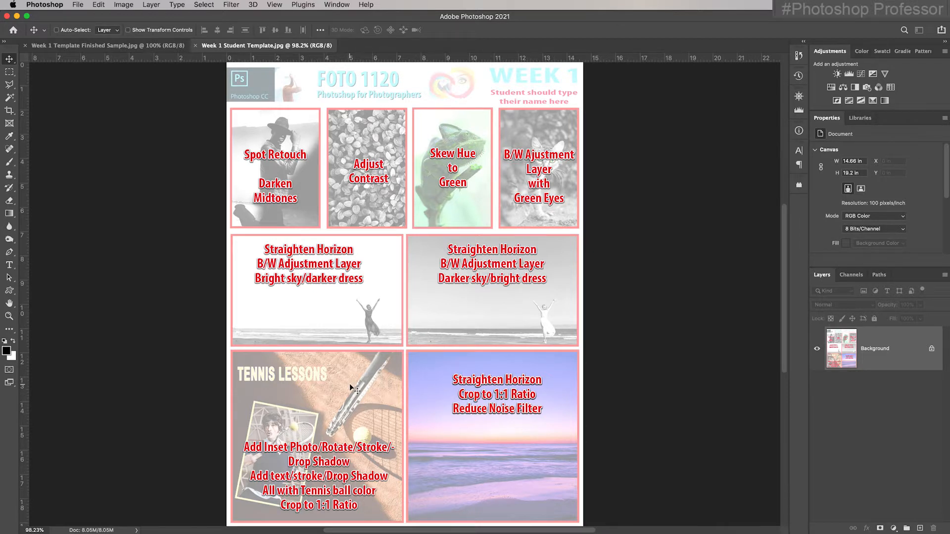
pyautogui.moveTo(282, 163)
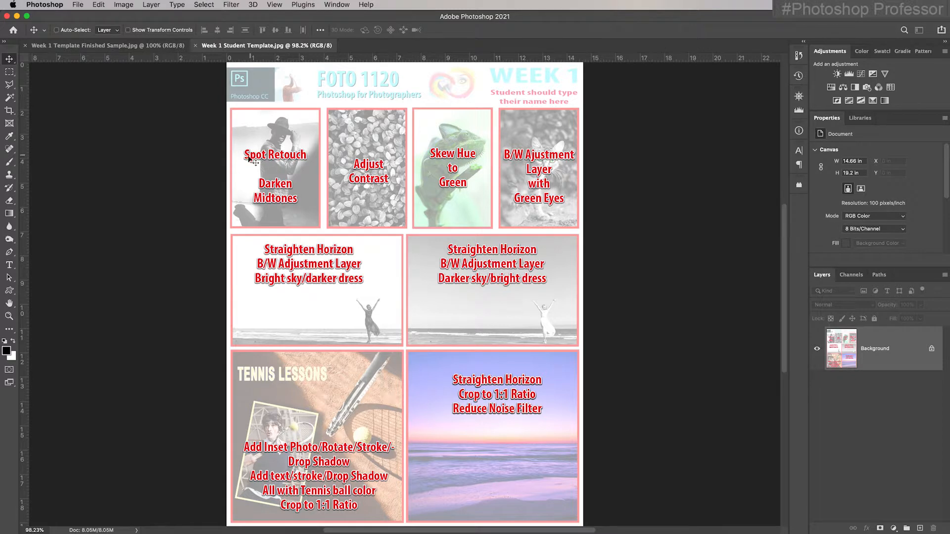
pyautogui.moveTo(248, 216)
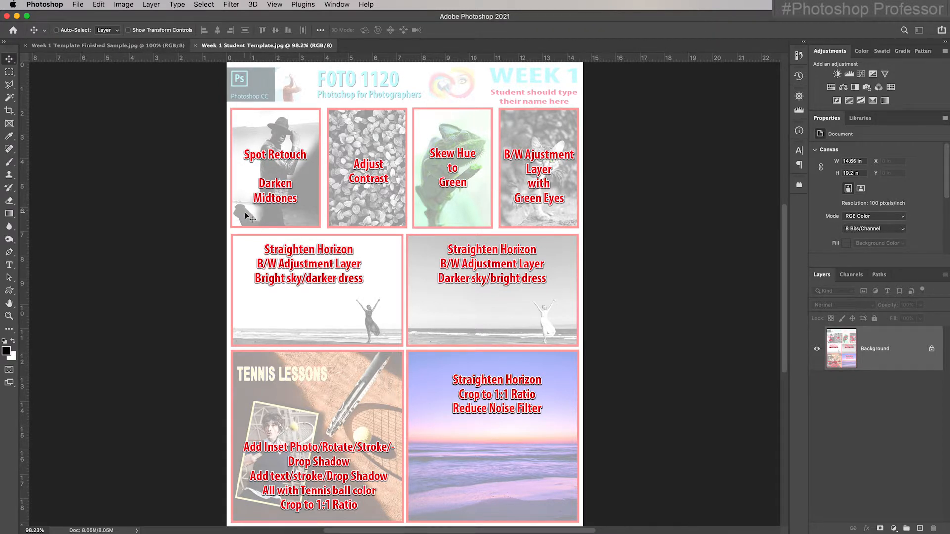
pyautogui.moveTo(561, 215)
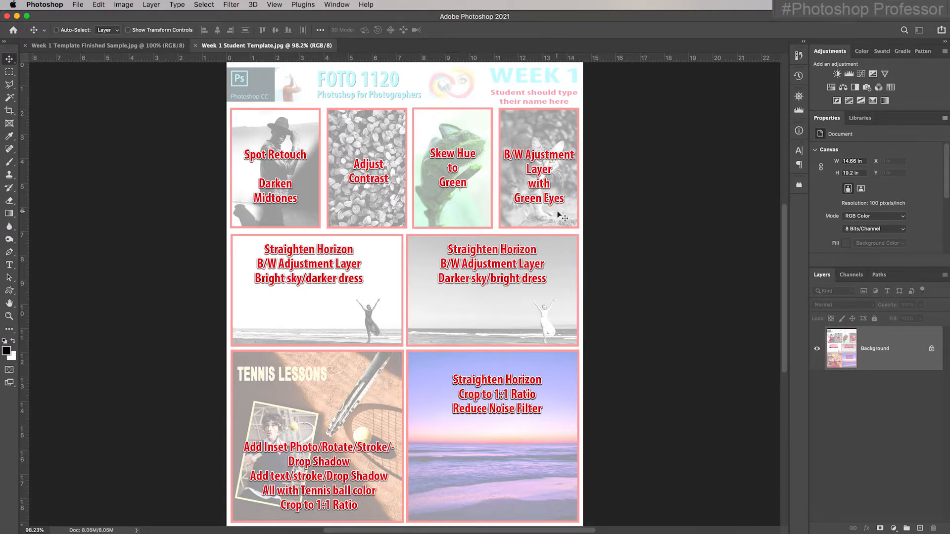
pyautogui.moveTo(509, 428)
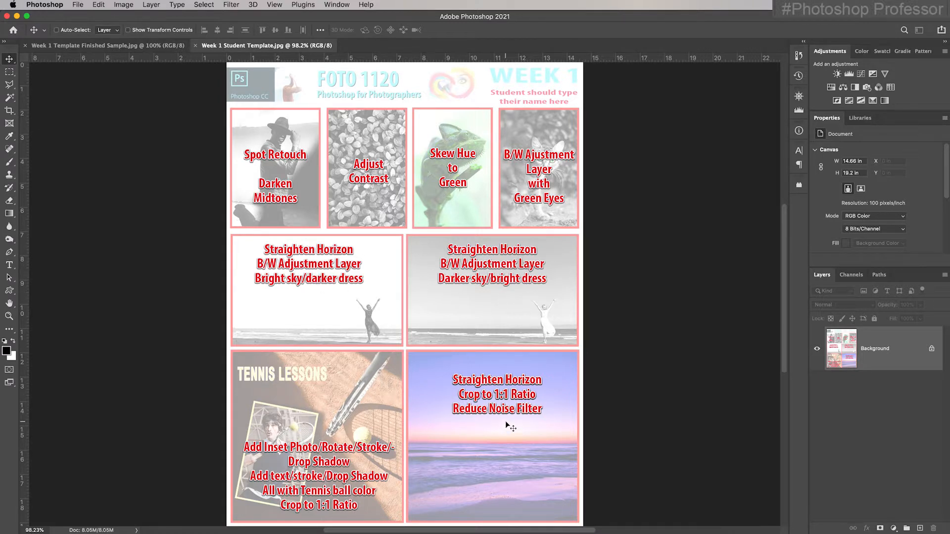
pyautogui.moveTo(460, 376)
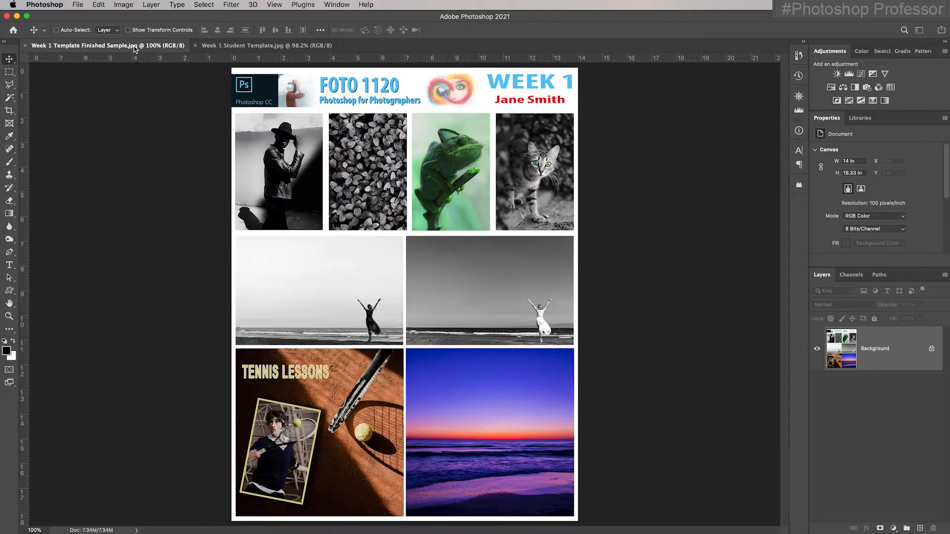
pyautogui.moveTo(232, 45)
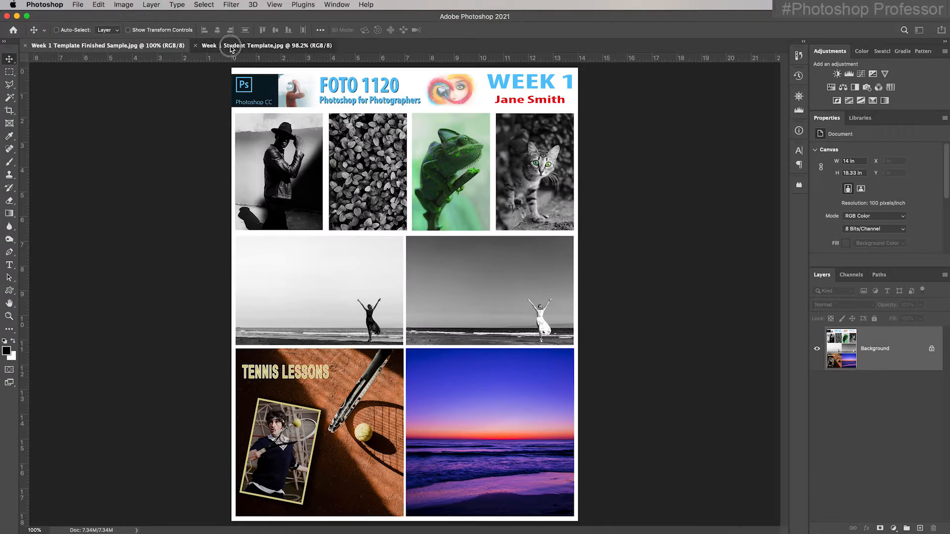
pyautogui.click(242, 45)
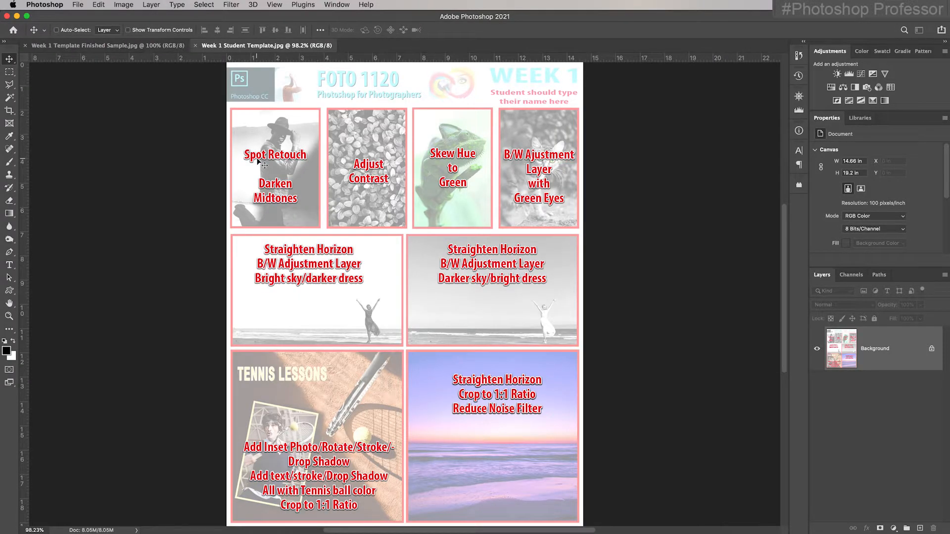
pyautogui.moveTo(574, 100)
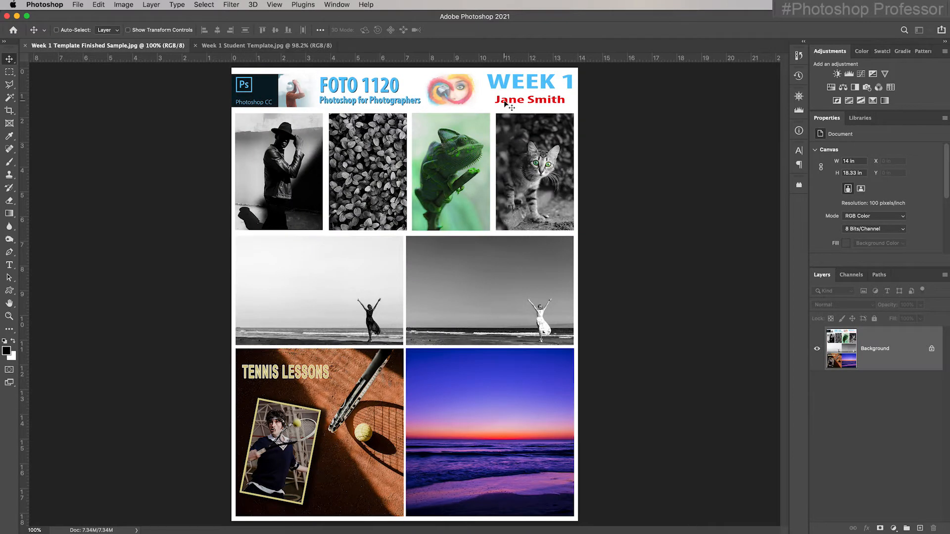
pyautogui.moveTo(485, 183)
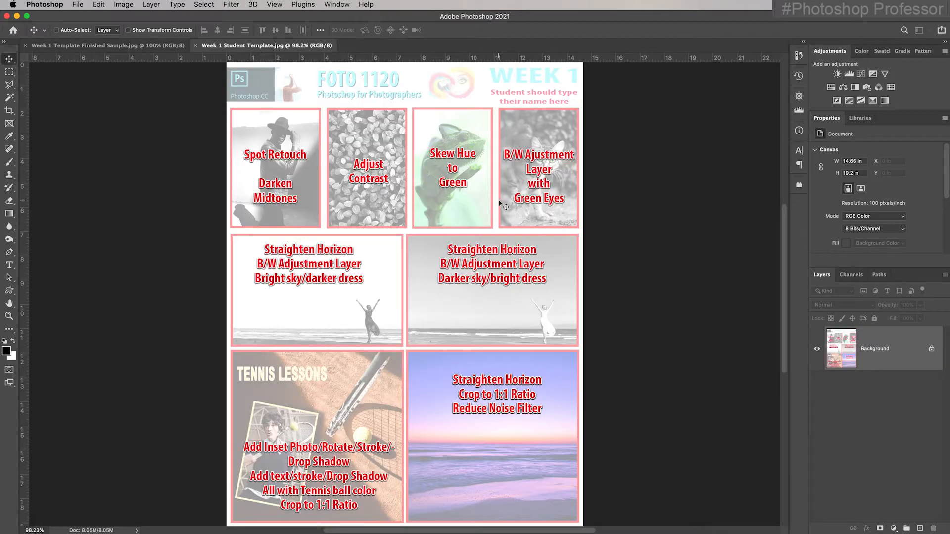
pyautogui.moveTo(615, 519)
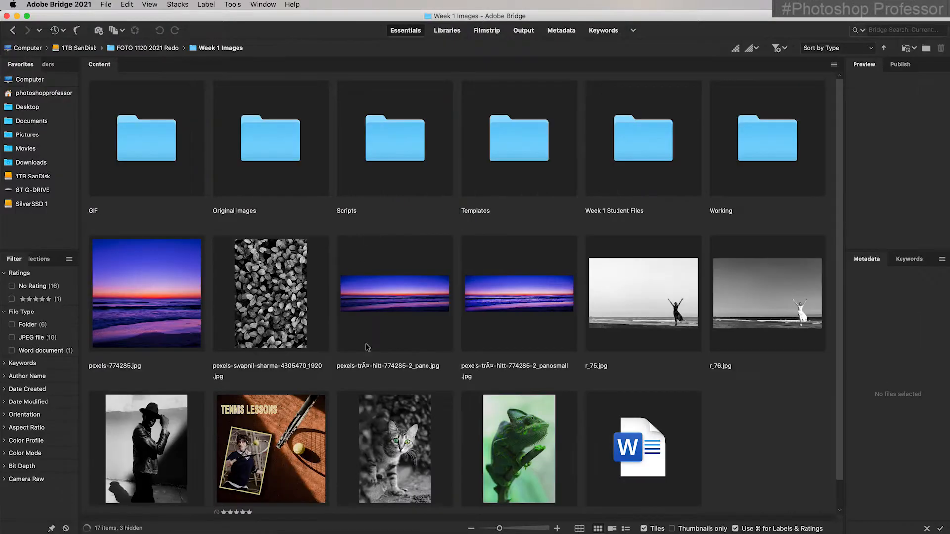
# Switch Bridge to a compact floating window beside the template
pyautogui.click(146, 448)
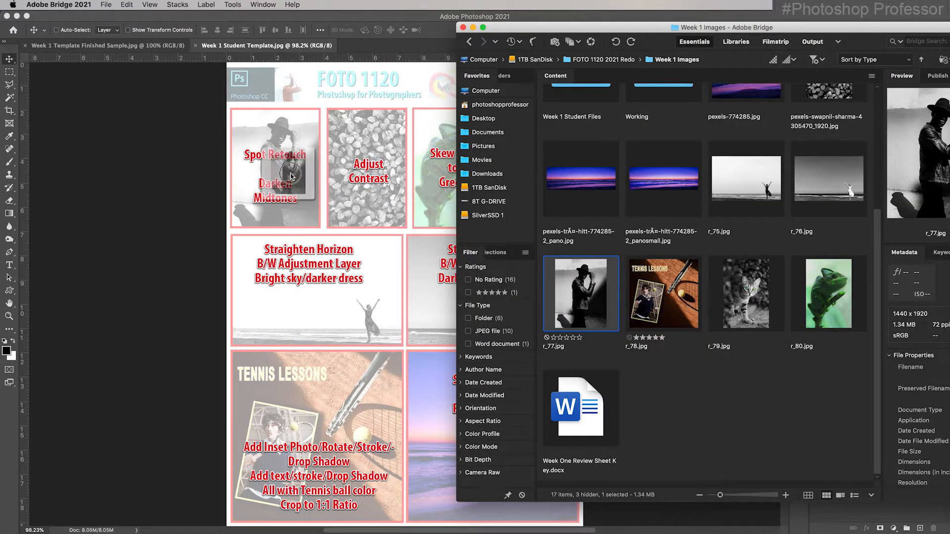
# Place the r_77 hat photo and size it to fill the Spot Retouch box
pyautogui.doubleClick(579, 293)
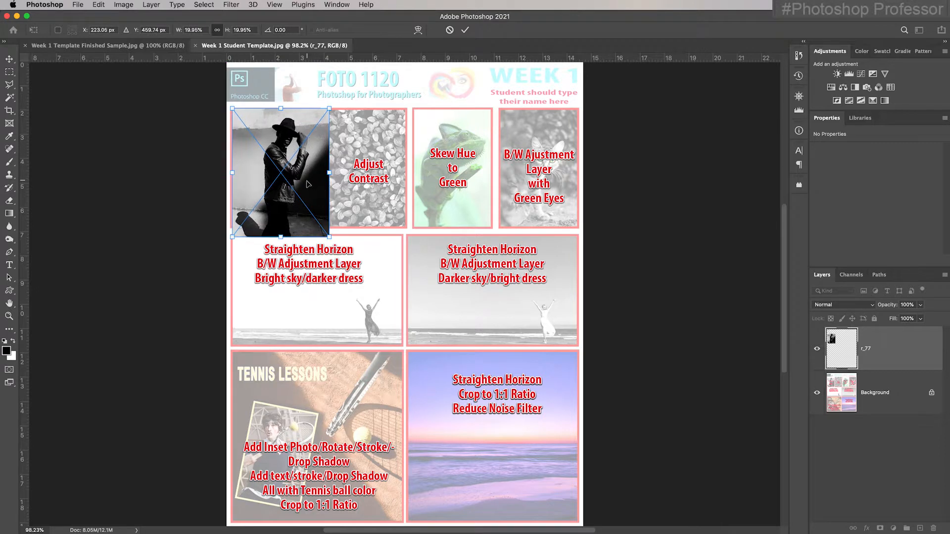
pyautogui.moveTo(9, 316)
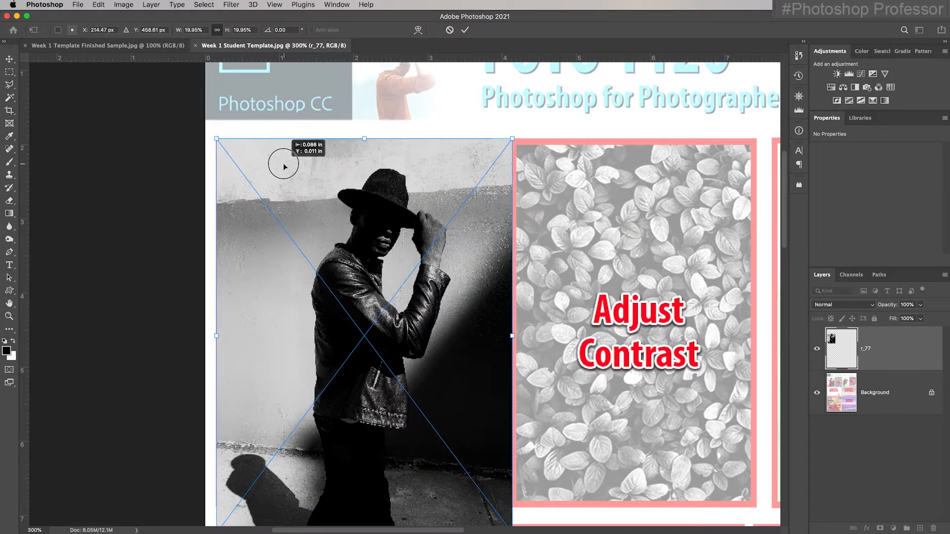
pyautogui.moveTo(417, 217)
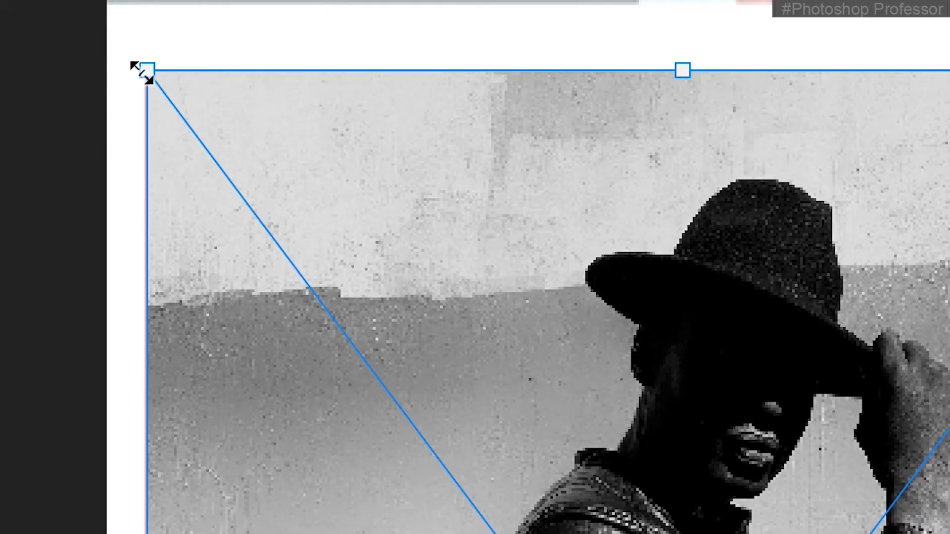
pyautogui.moveTo(506, 154)
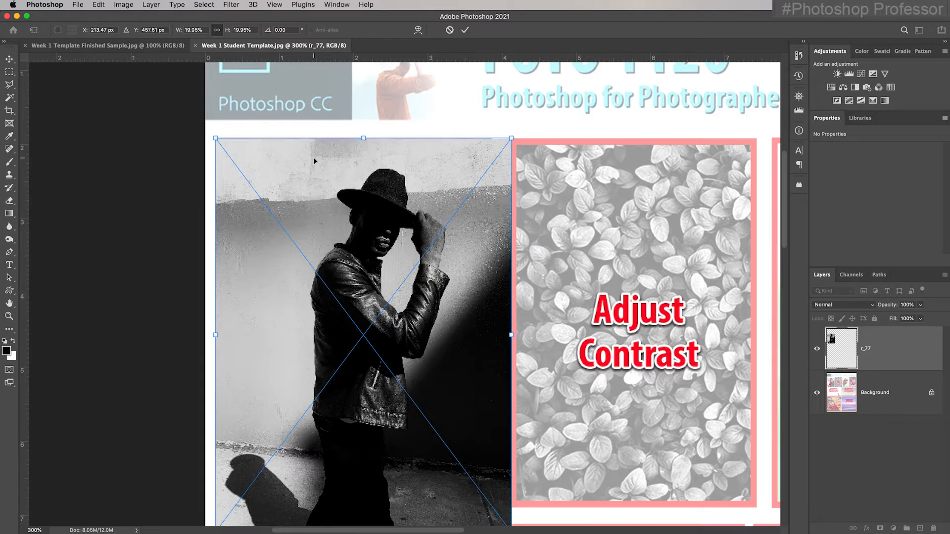
pyautogui.scroll(-3)
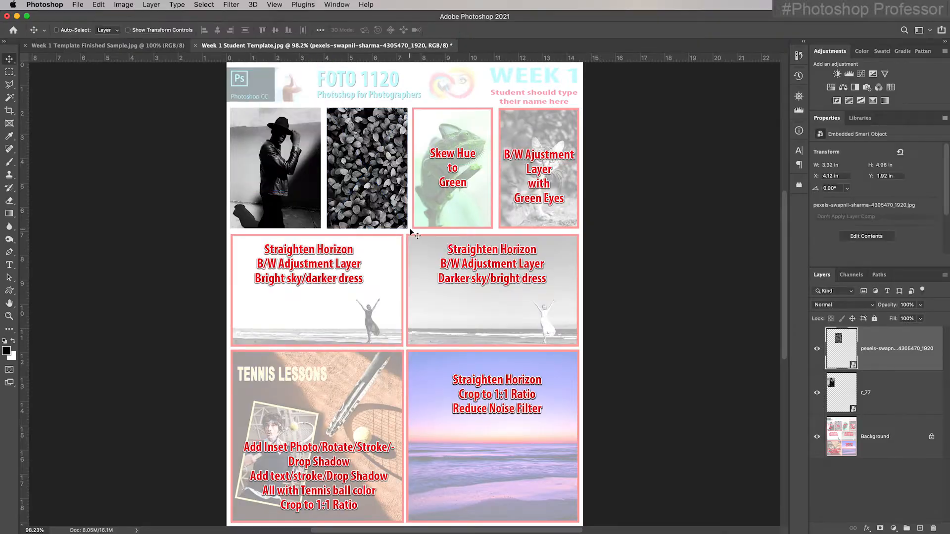
# Fit the pexels-swapnil-sharma leaf photo into the Adjust Contrast box
pyautogui.press('cmd+t')
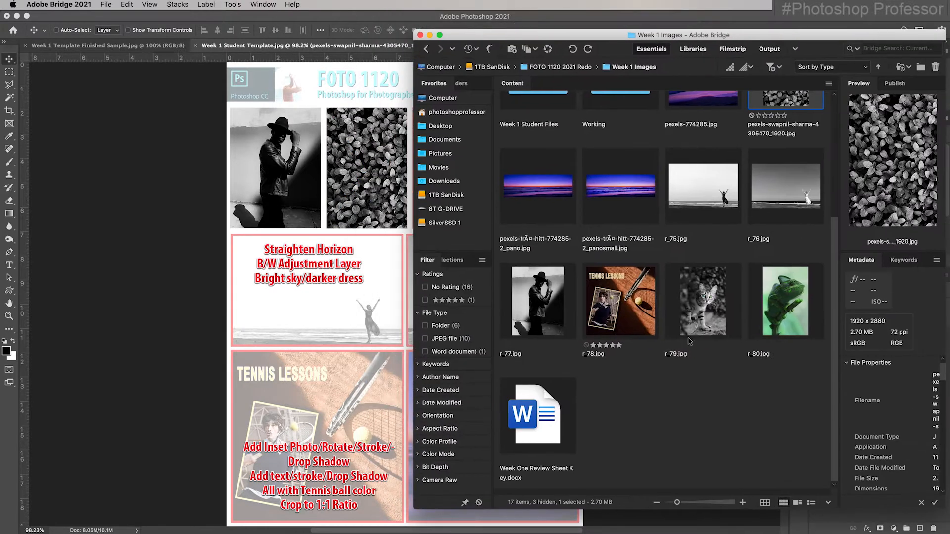
# Place the r_79 cat and r_80 chameleon photos from Bridge as new layers
pyautogui.click(785, 300)
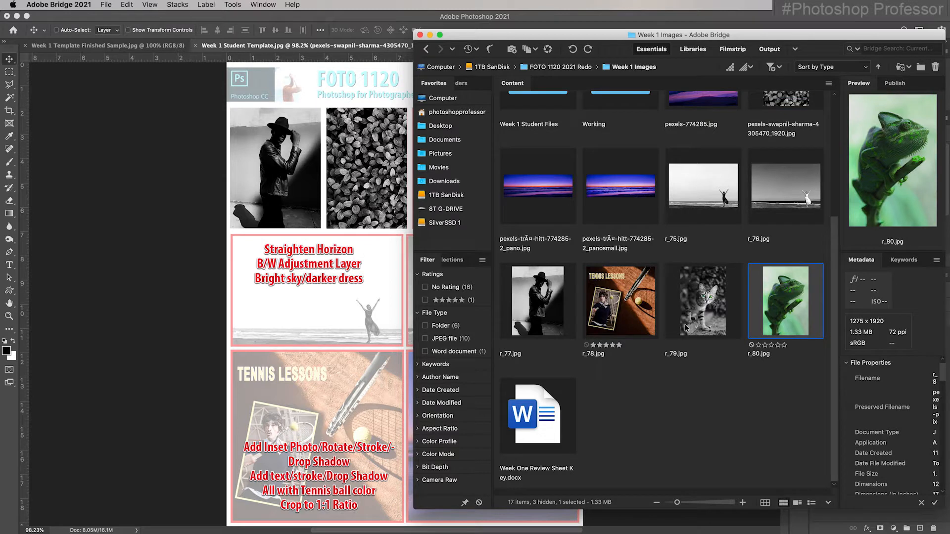
pyautogui.click(703, 300)
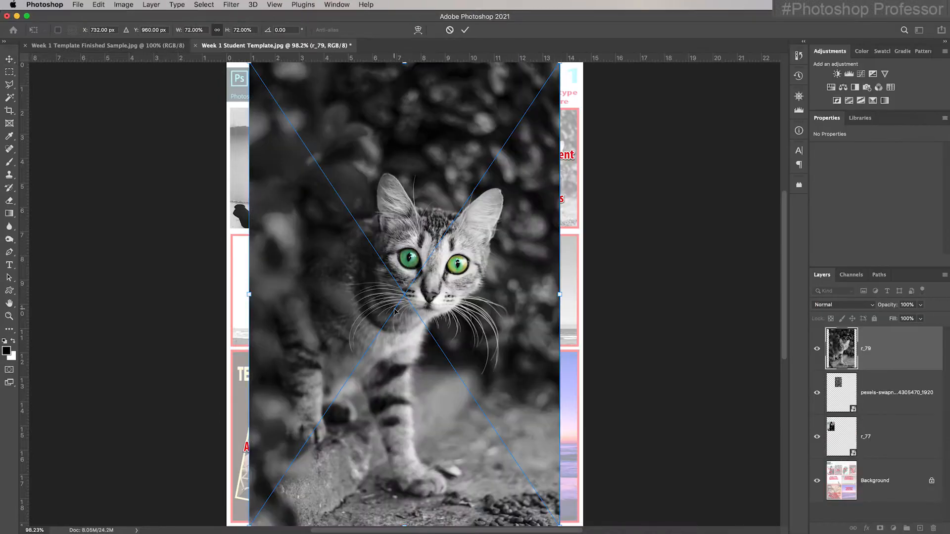
pyautogui.click(465, 29)
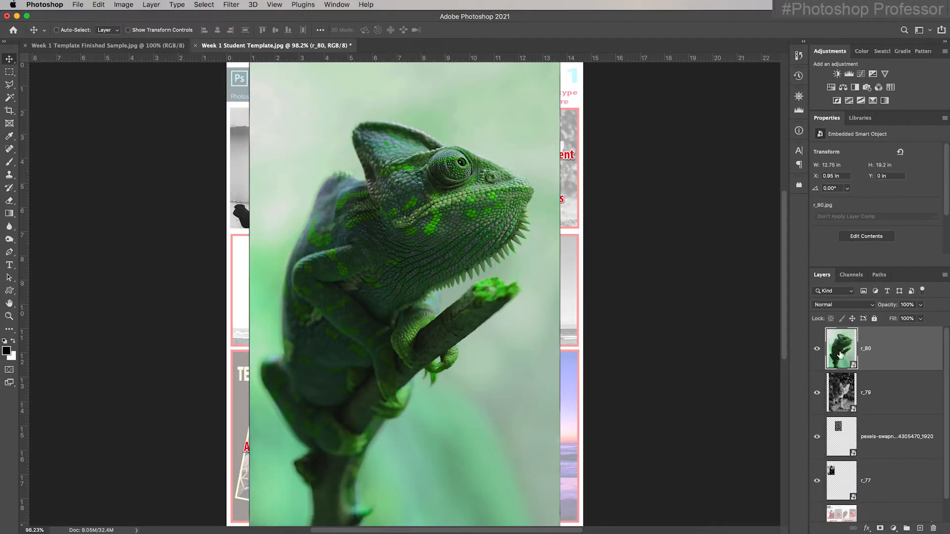
pyautogui.moveTo(892, 394)
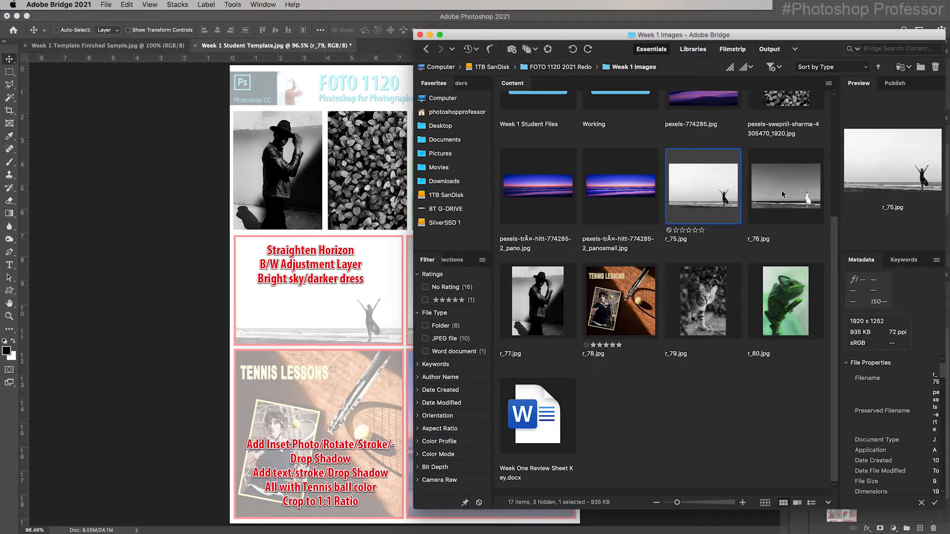
# Scale the r_76 beach photo down into the left middle frame
pyautogui.click(785, 186)
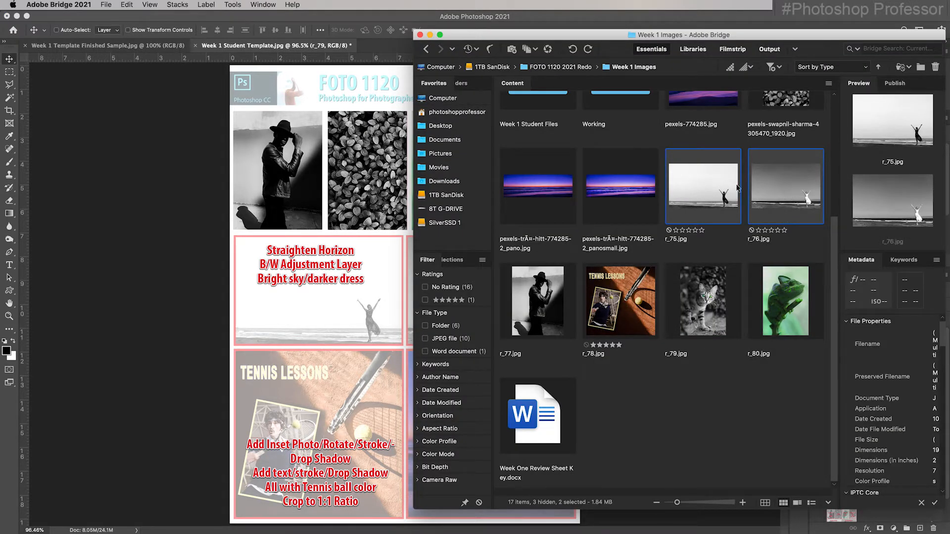
pyautogui.moveTo(710, 192)
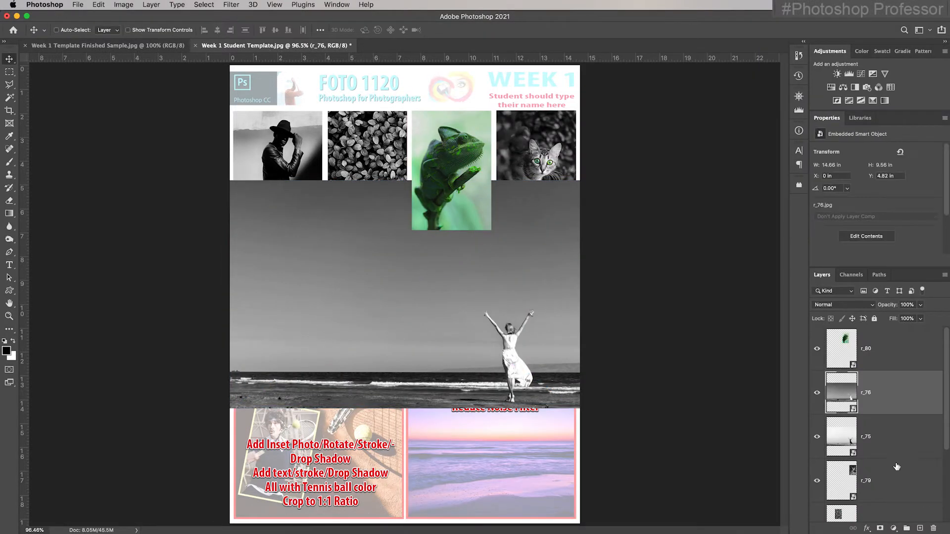
pyautogui.press('cmd+t')
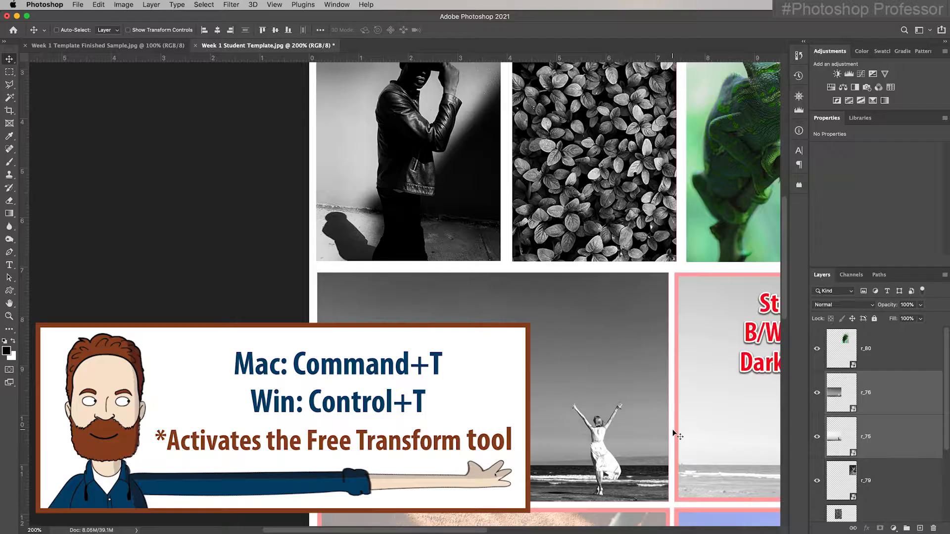
# Commit the resized beach photo and move layer r_76 into the right middle frame
pyautogui.press('cmd+t')
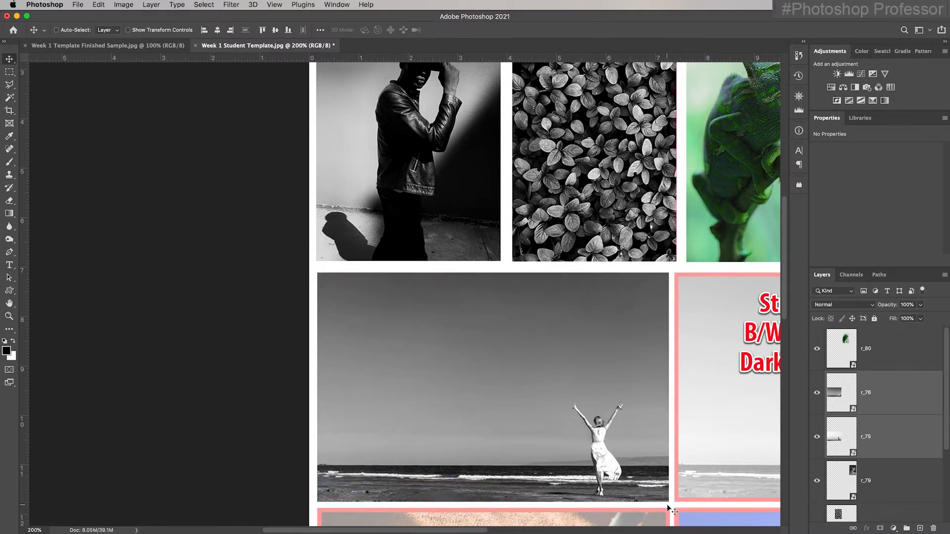
pyautogui.hscroll(3)
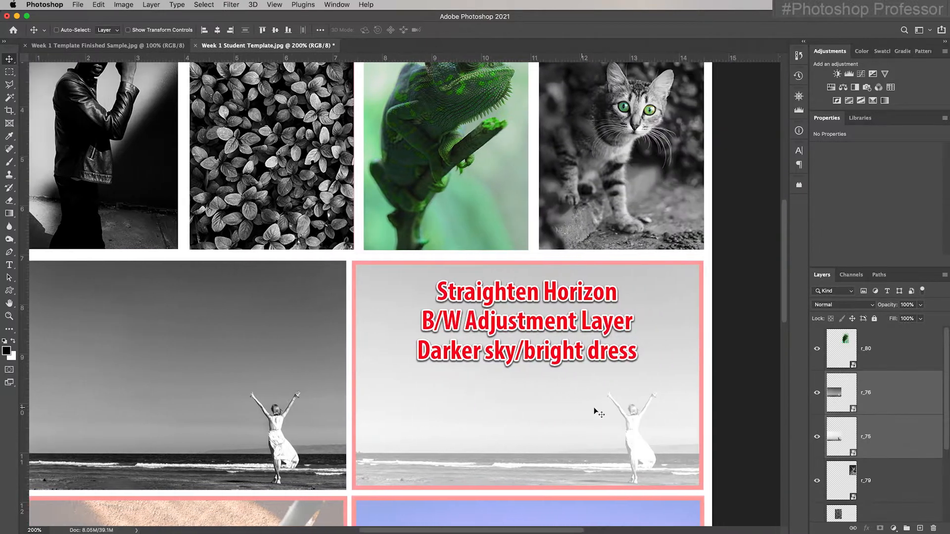
pyautogui.moveTo(651, 406)
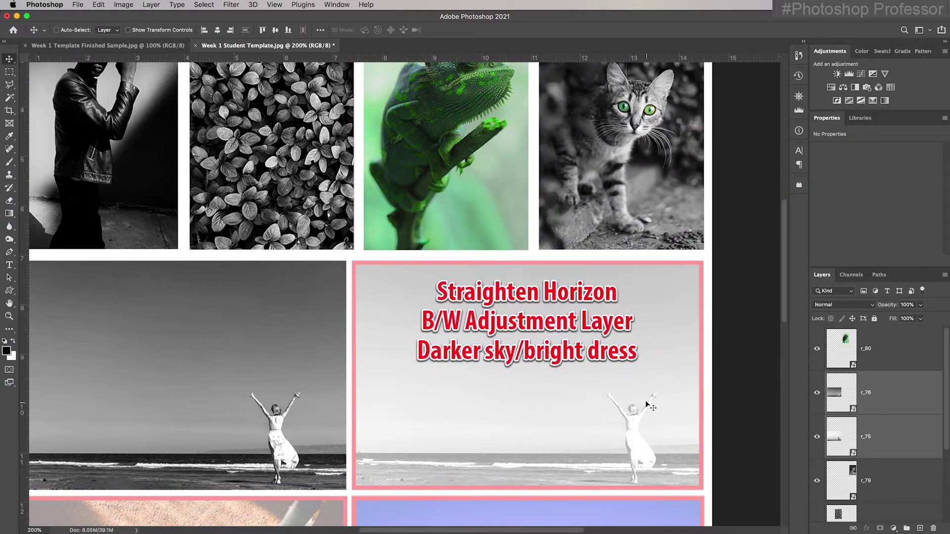
pyautogui.moveTo(270, 354)
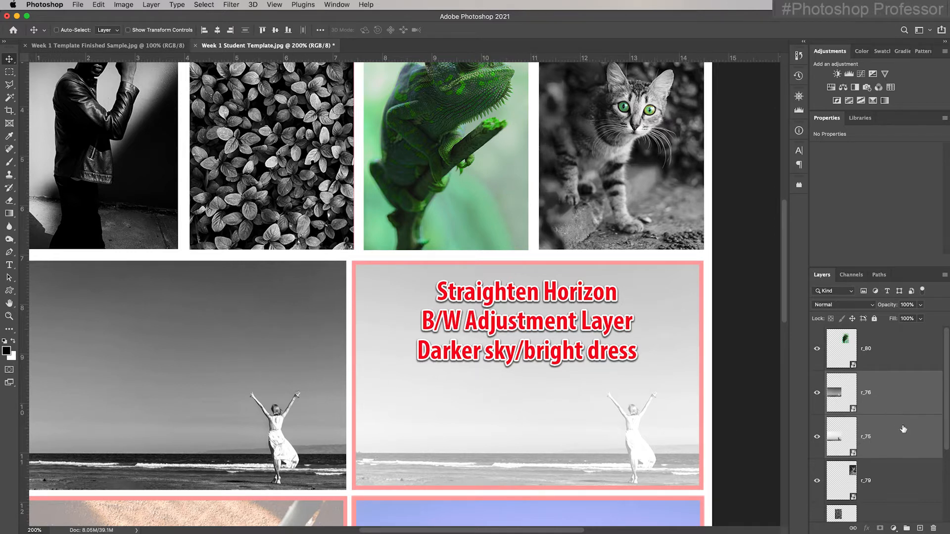
pyautogui.click(866, 392)
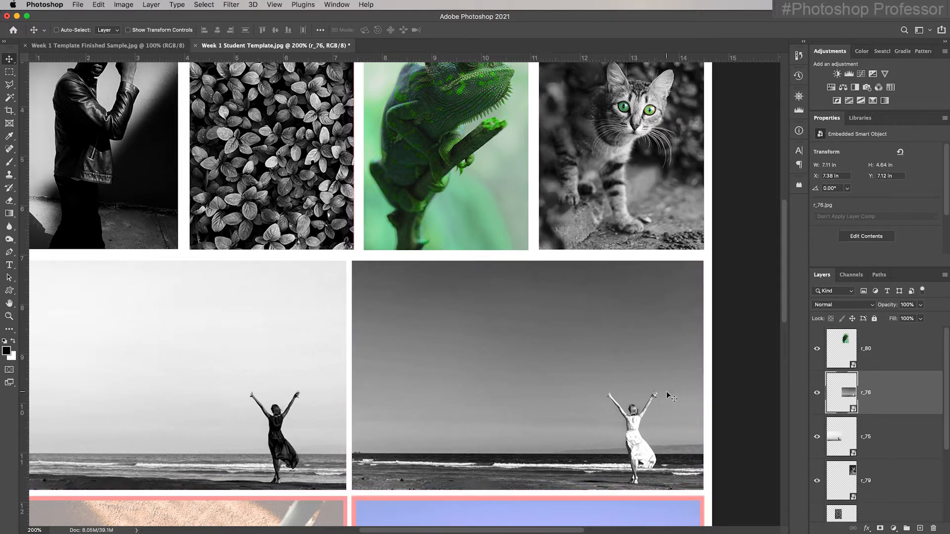
pyautogui.scroll(-3)
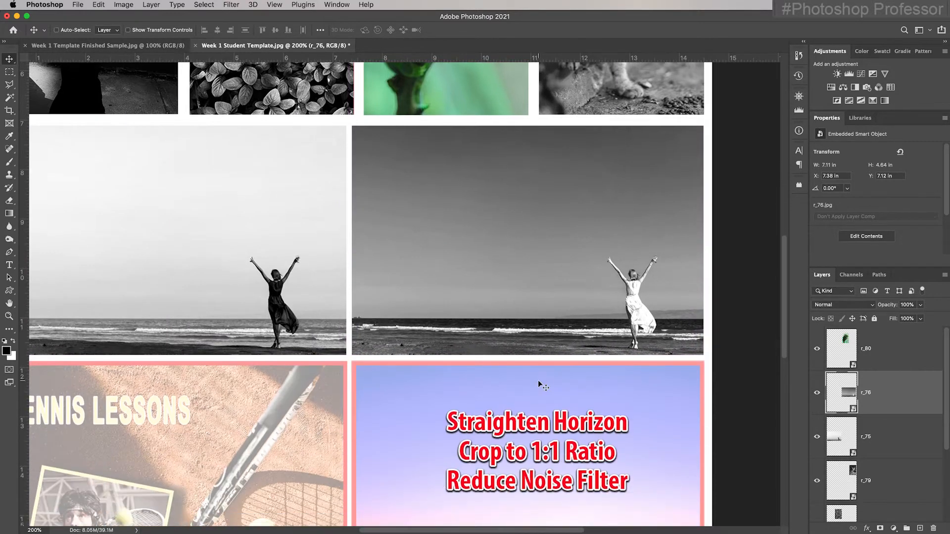
pyautogui.scroll(-3)
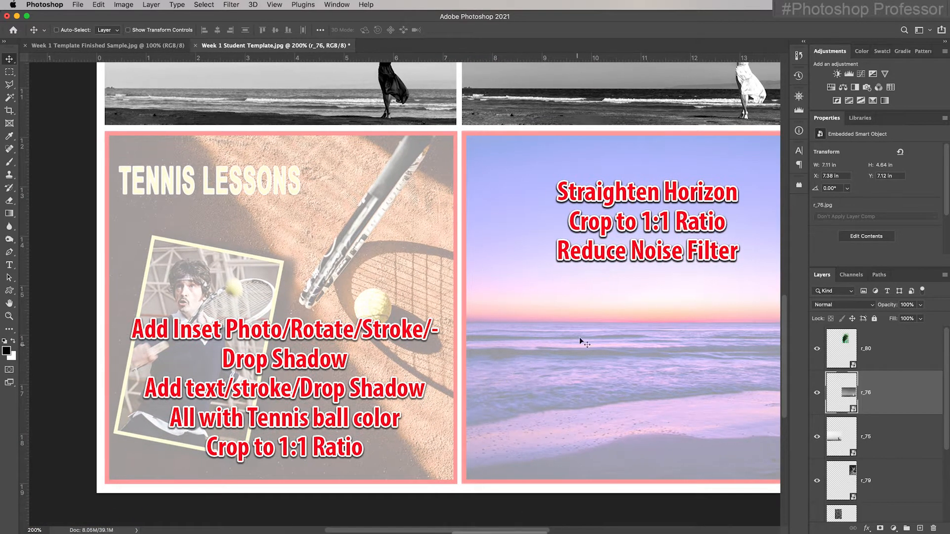
pyautogui.moveTo(462, 530)
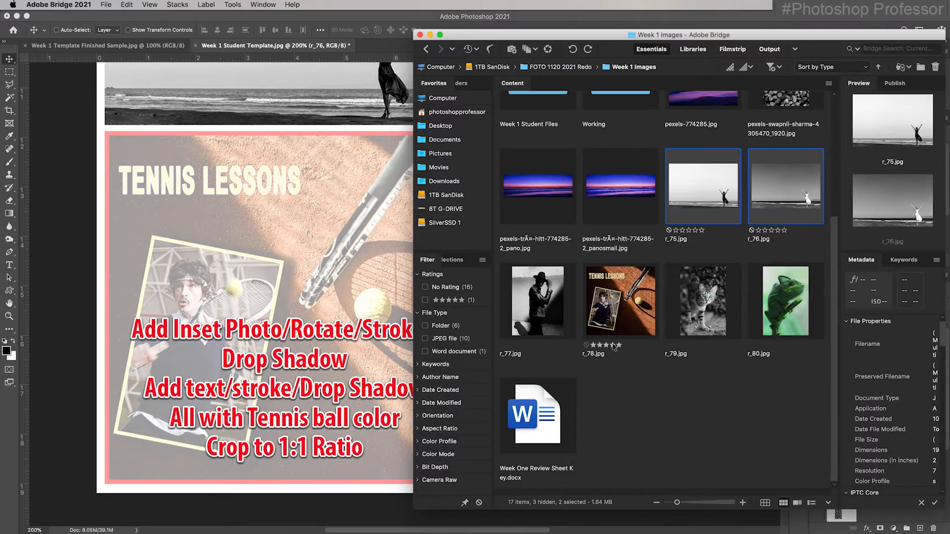
# Place the r_78 tennis photo and scale it into the bottom-left frame
pyautogui.click(619, 300)
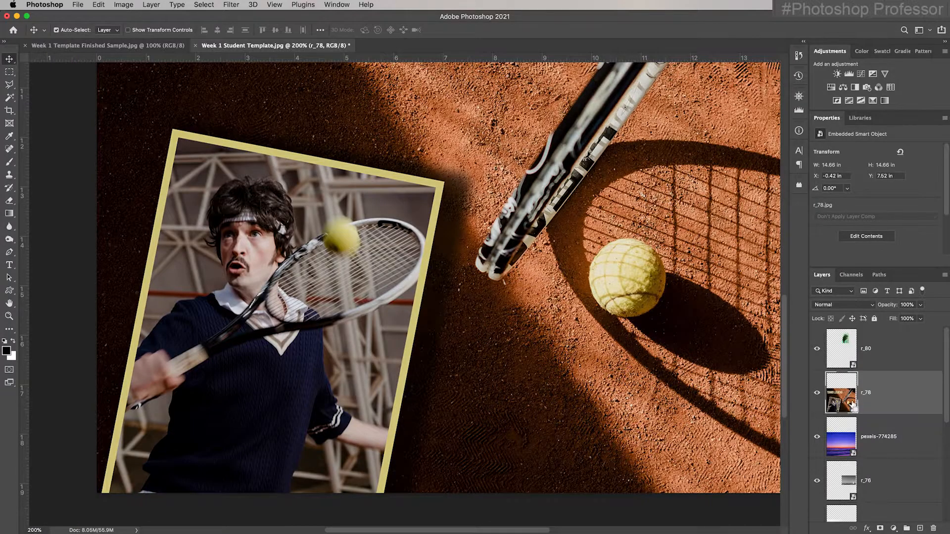
pyautogui.press('cmd+t')
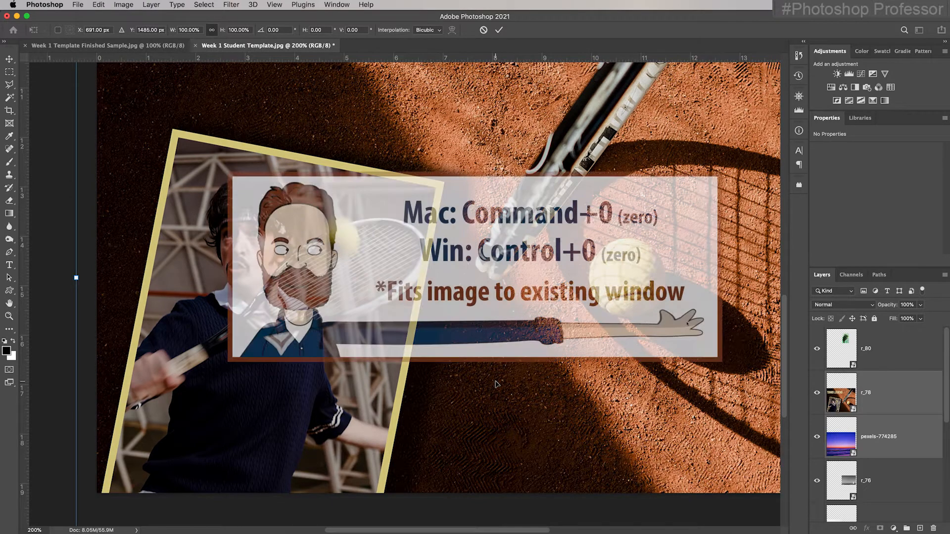
pyautogui.press('cmd+0')
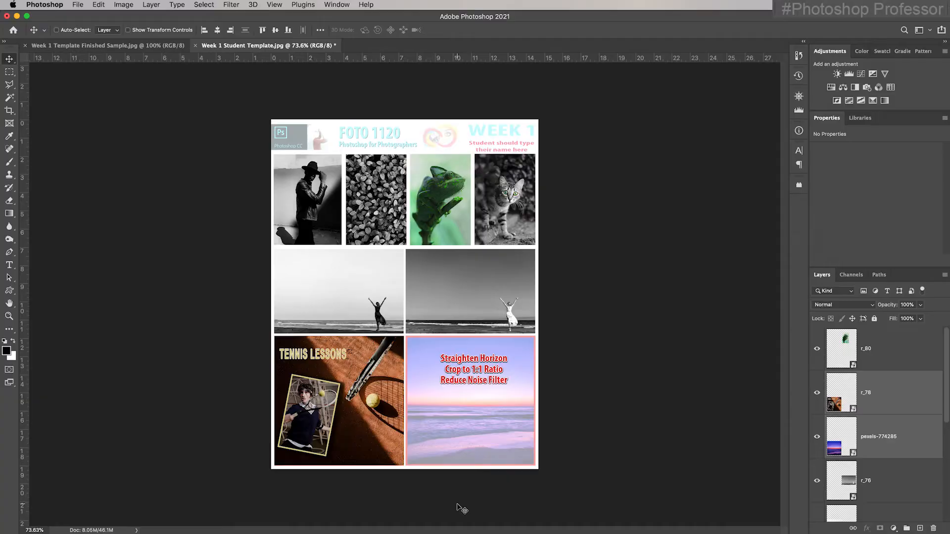
# With Auto-Select on, fit the purple sunset seascape into the bottom-right frame
pyautogui.click(878, 437)
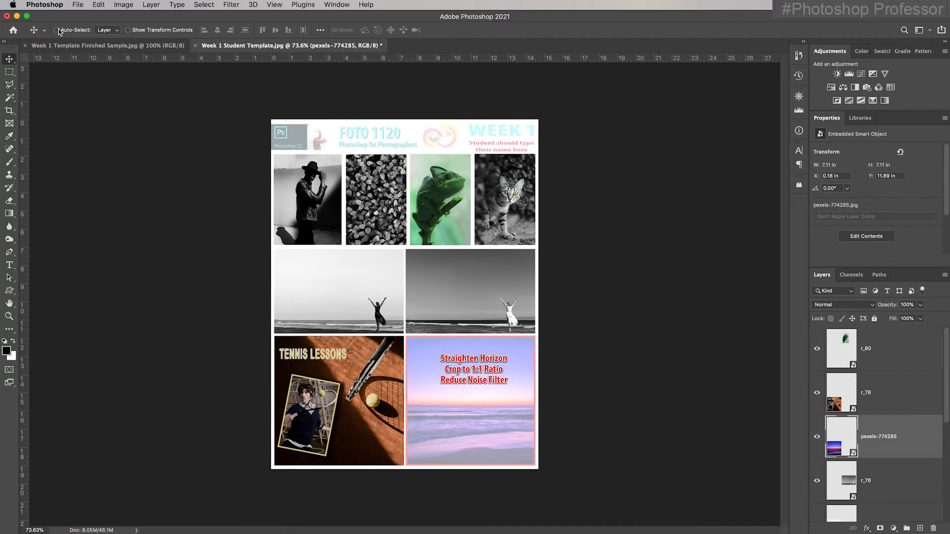
pyautogui.click(879, 480)
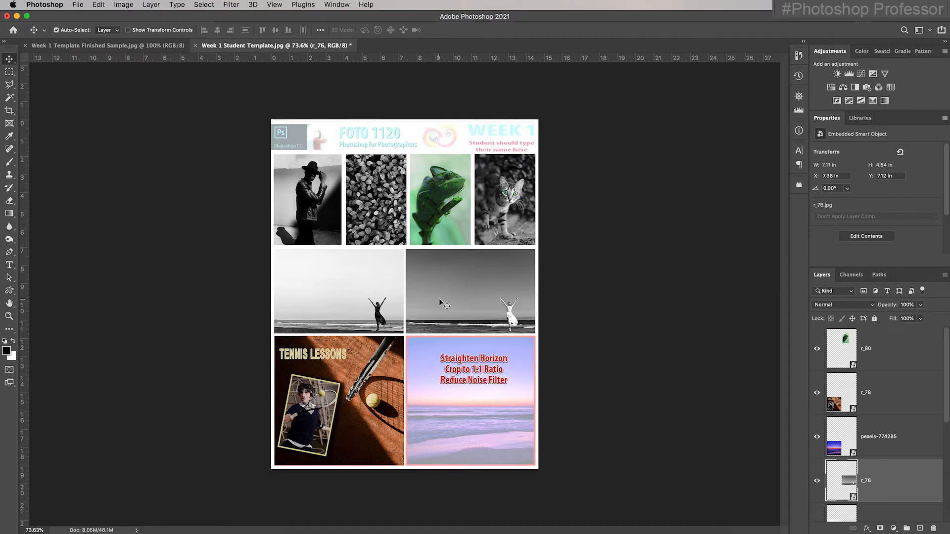
pyautogui.moveTo(400, 285)
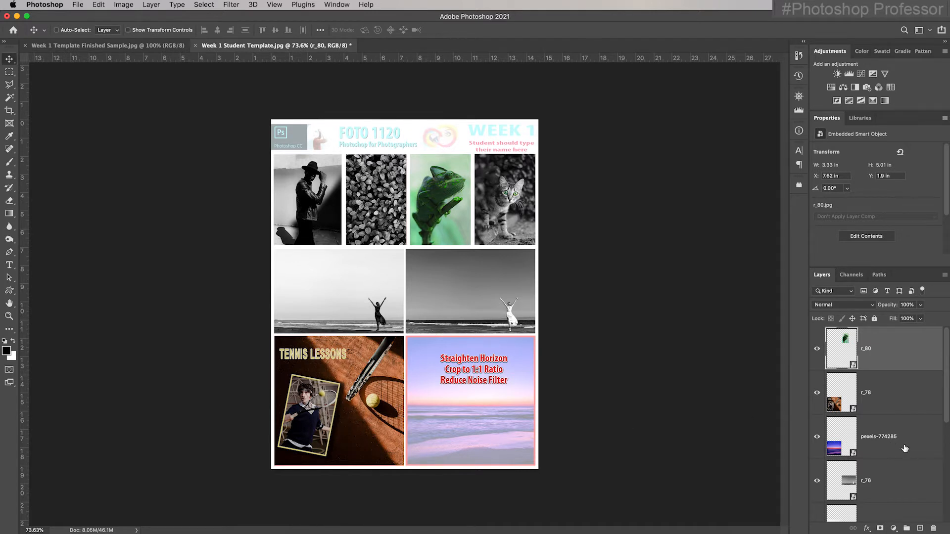
pyautogui.click(879, 436)
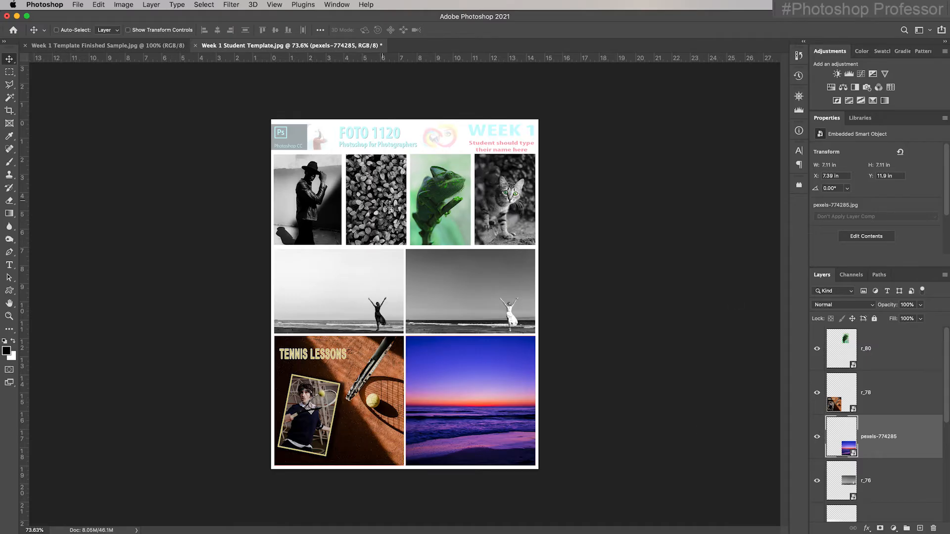
pyautogui.moveTo(485, 149)
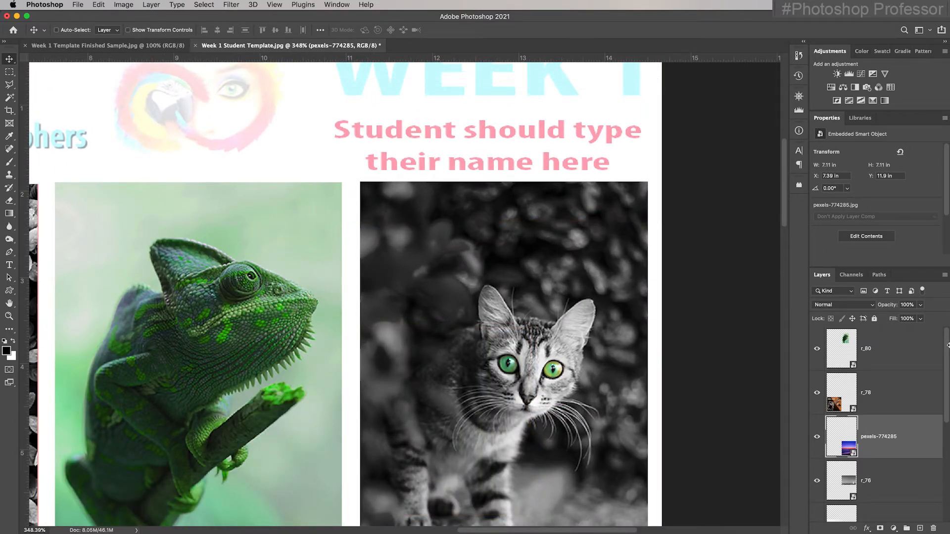
# Fill a marquee around the name placeholder text with white, then deselect
pyautogui.scroll(-3)
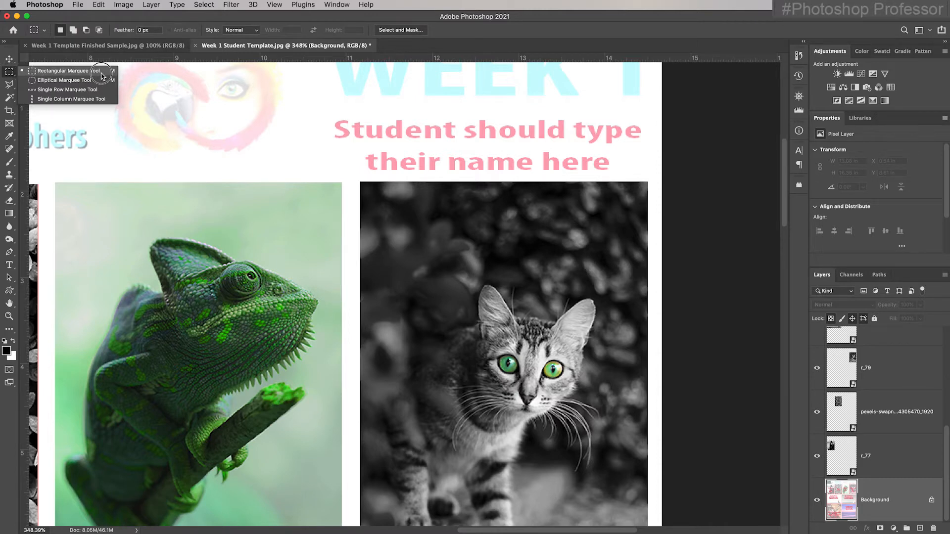
pyautogui.moveTo(324, 116); pyautogui.dragTo(515, 170)
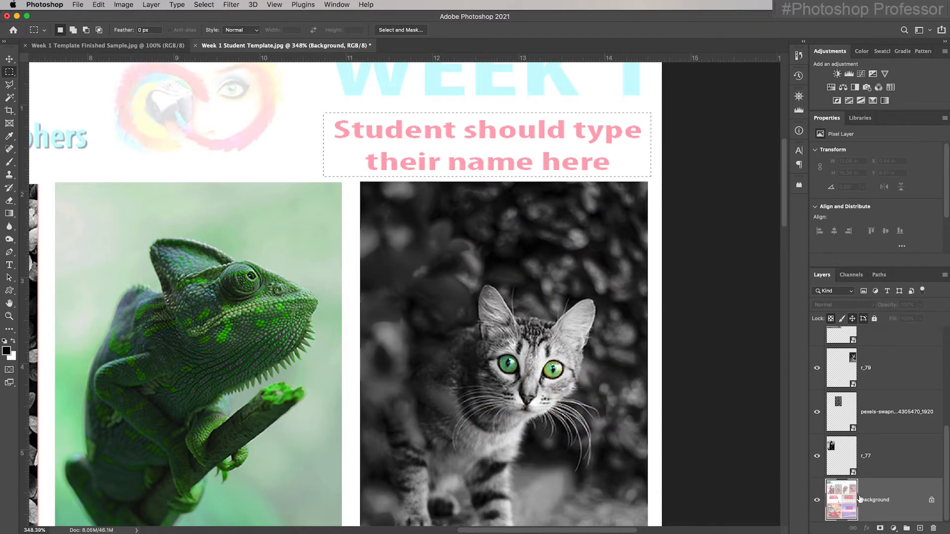
pyautogui.moveTo(98, 5)
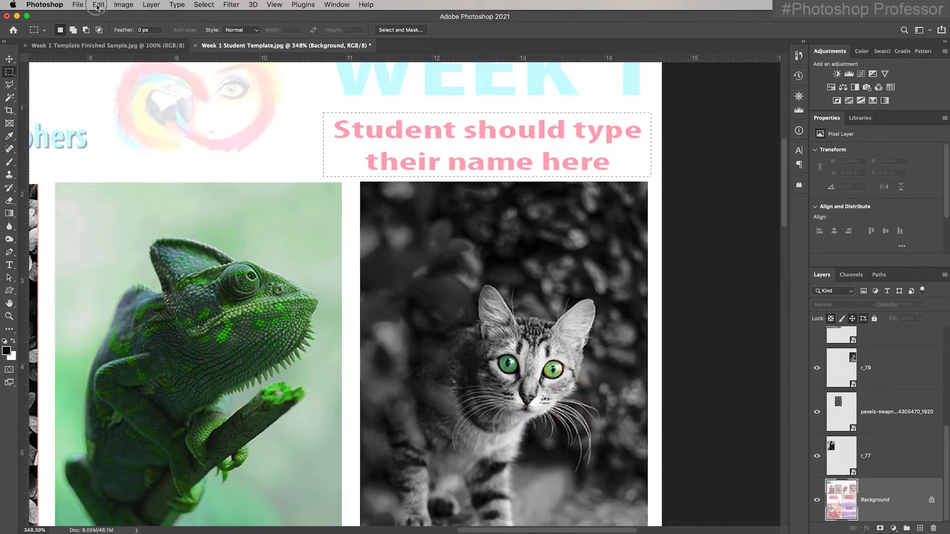
pyautogui.click(98, 5)
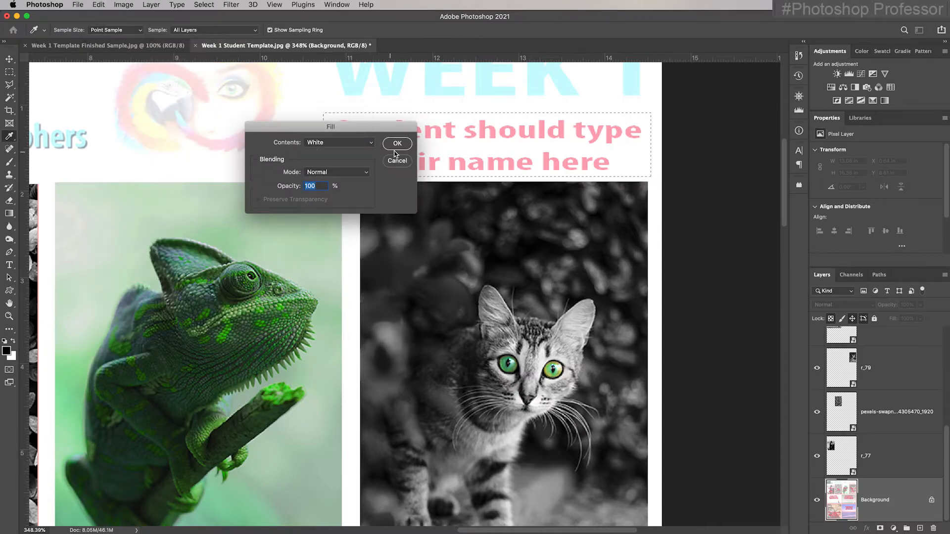
pyautogui.click(397, 143)
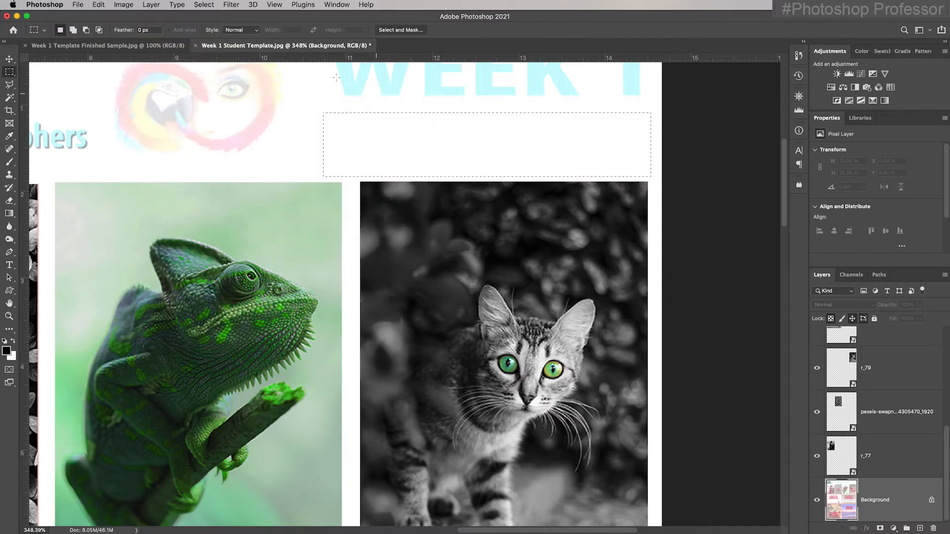
pyautogui.click(203, 5)
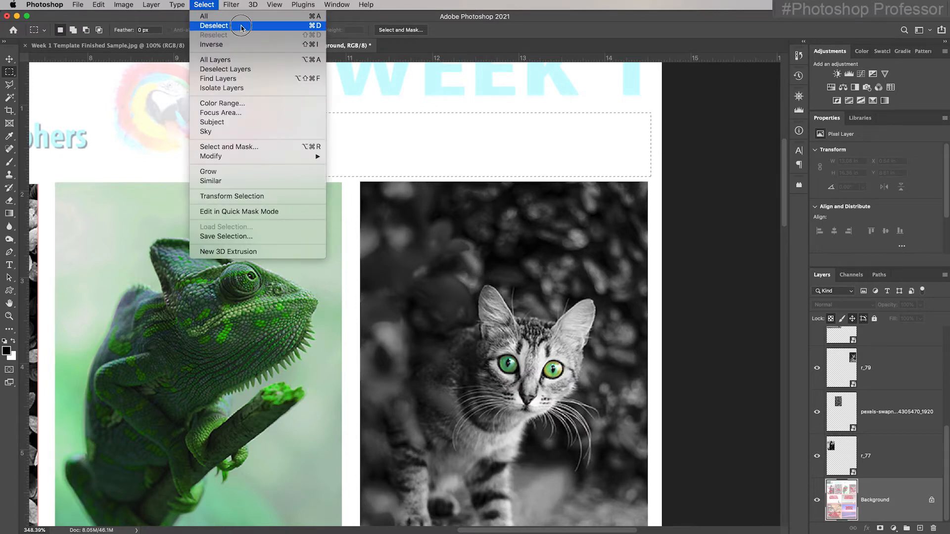
pyautogui.click(214, 25)
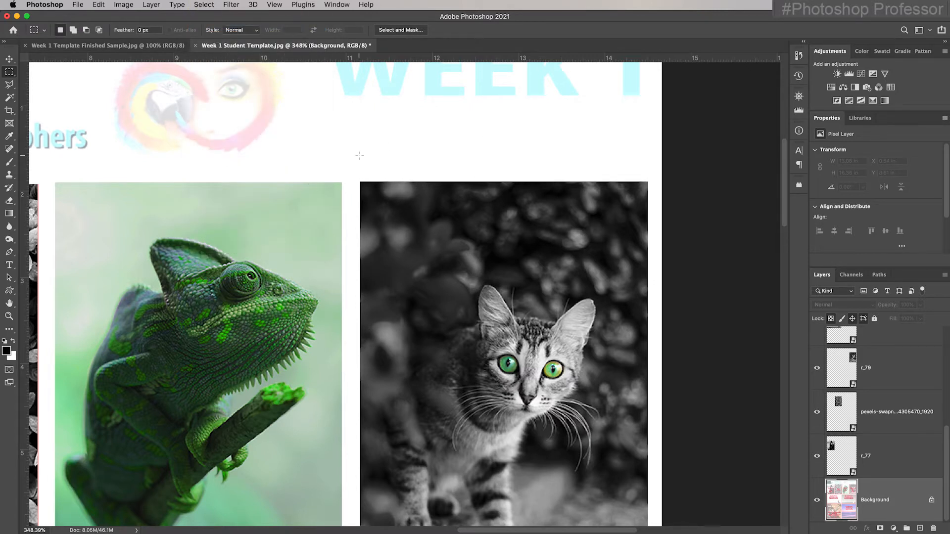
pyautogui.moveTo(9, 265)
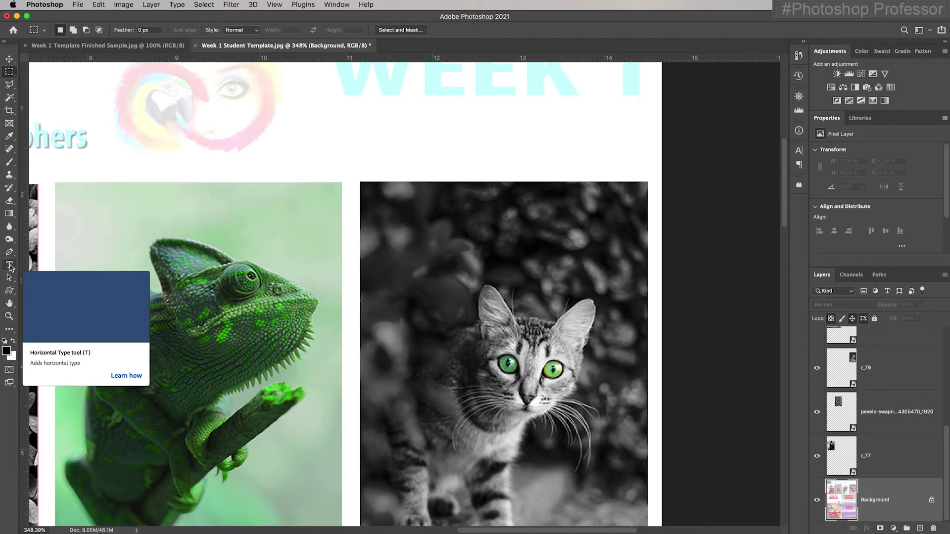
# Set the John Doe text to Myriad Pro Bold Condensed at 60 pt and commit
pyautogui.click(10, 265)
pyautogui.write('John Doe')
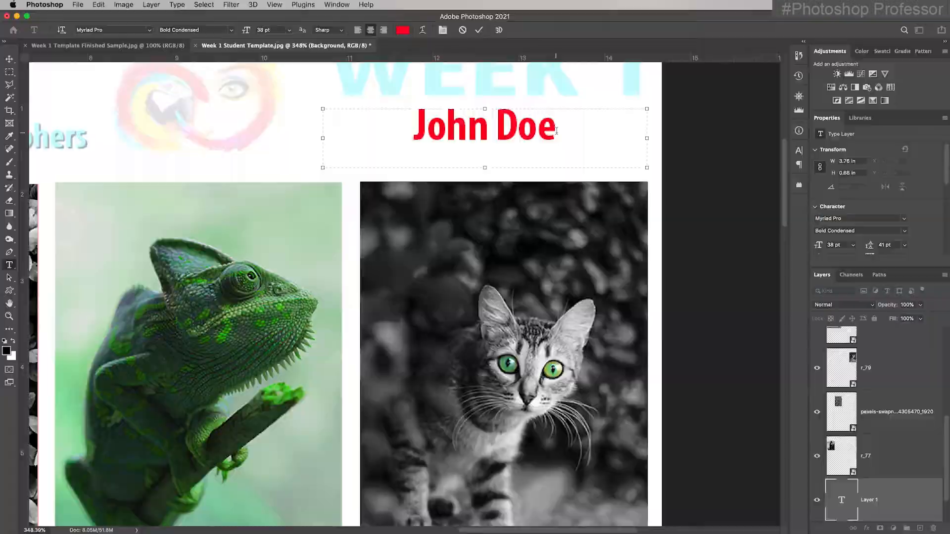
pyautogui.tripleClick(484, 125)
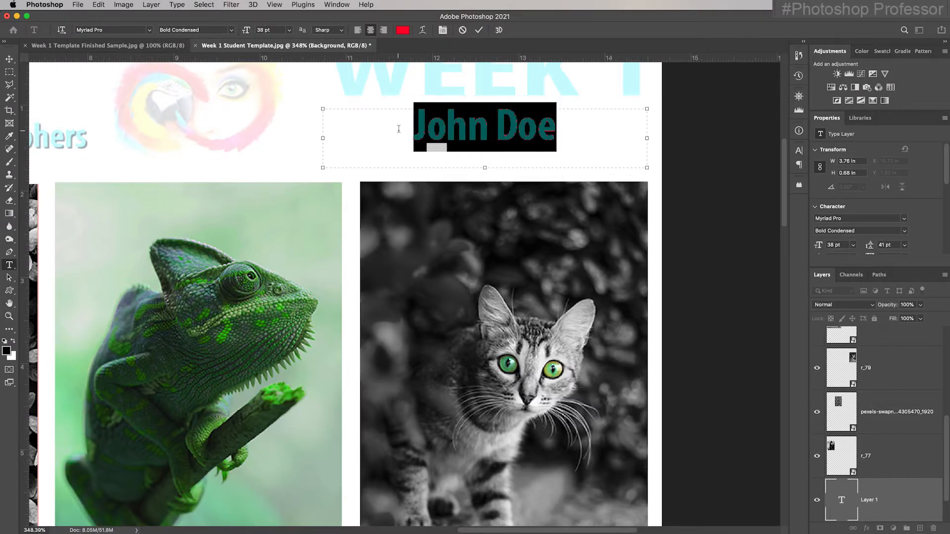
pyautogui.moveTo(106, 45)
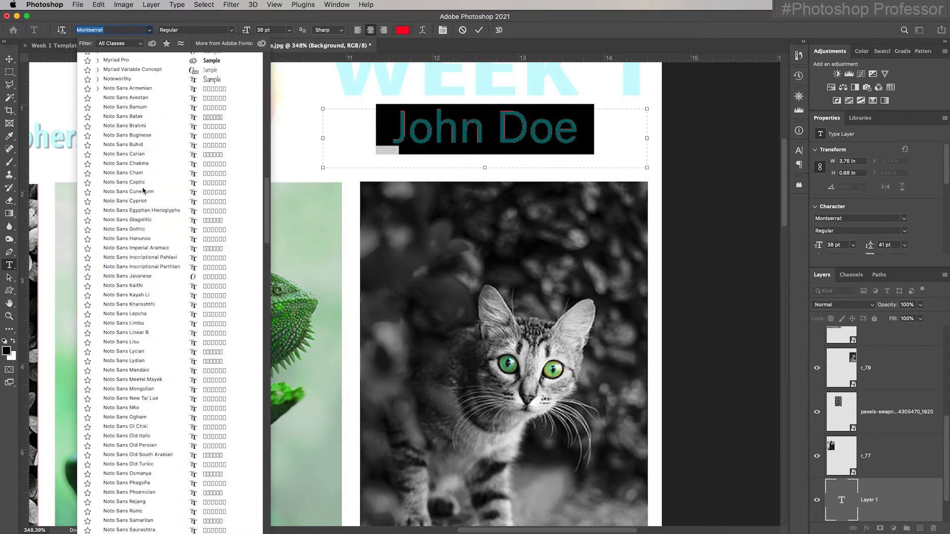
pyautogui.scroll(3)
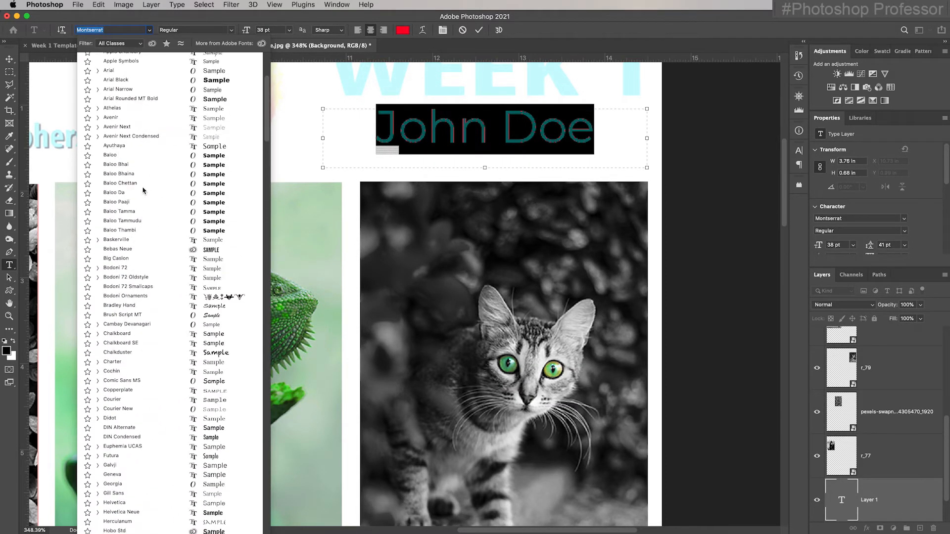
pyautogui.click(116, 310)
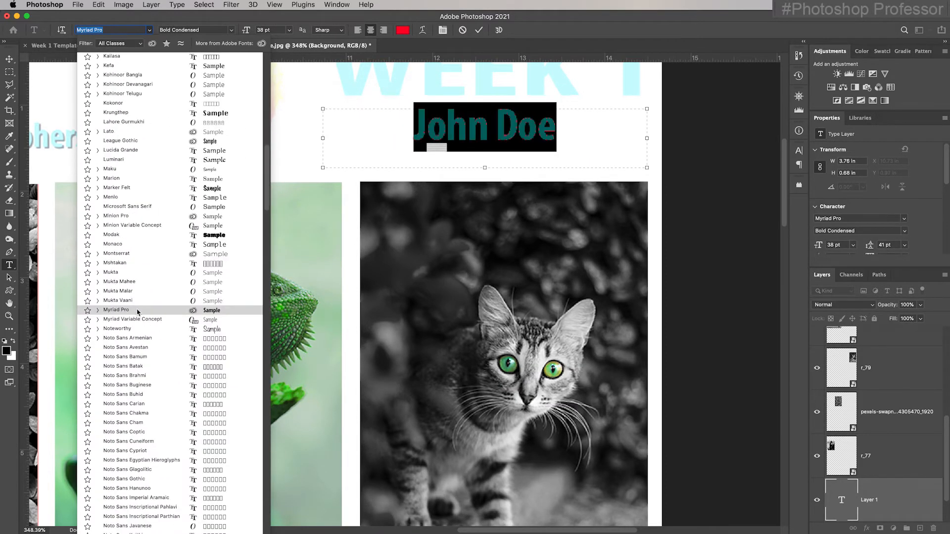
pyautogui.click(115, 310)
pyautogui.write('67')
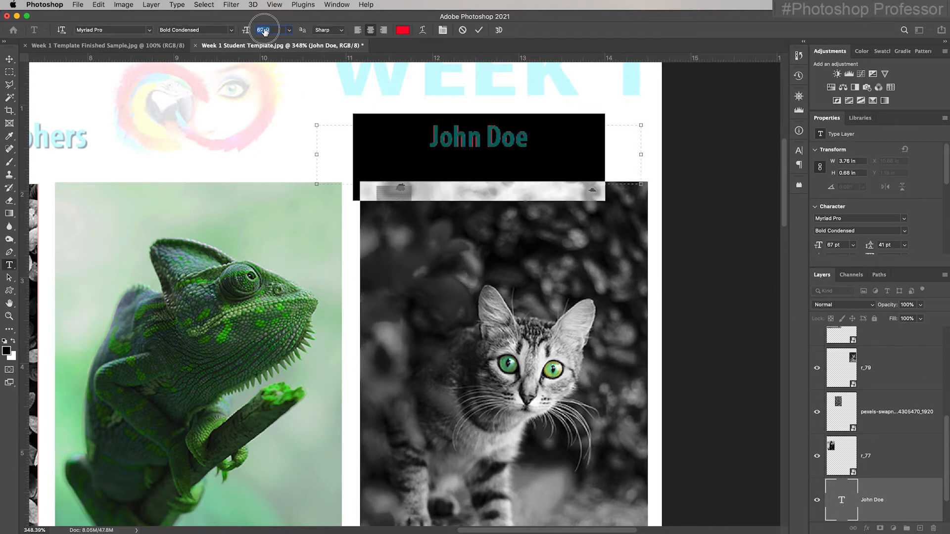
pyautogui.click(264, 30)
pyautogui.write('50')
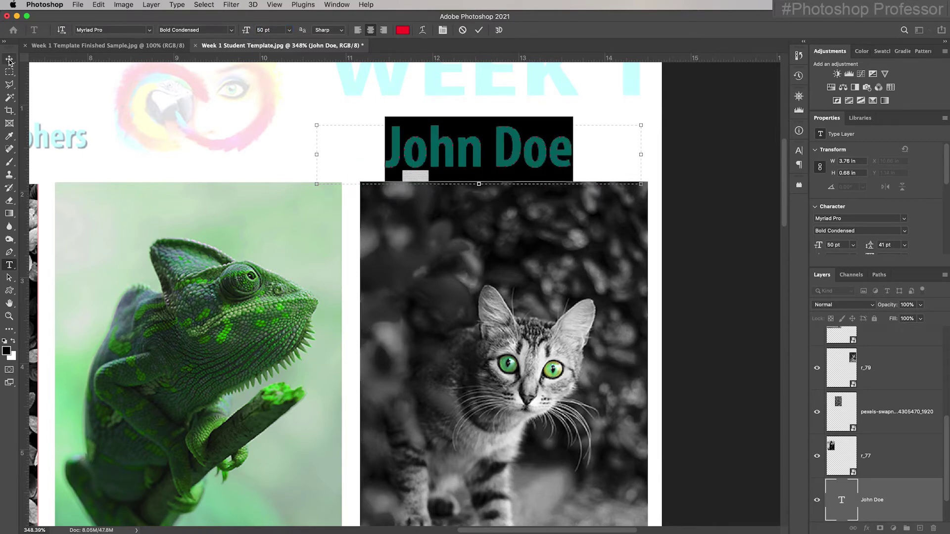
pyautogui.click(9, 59)
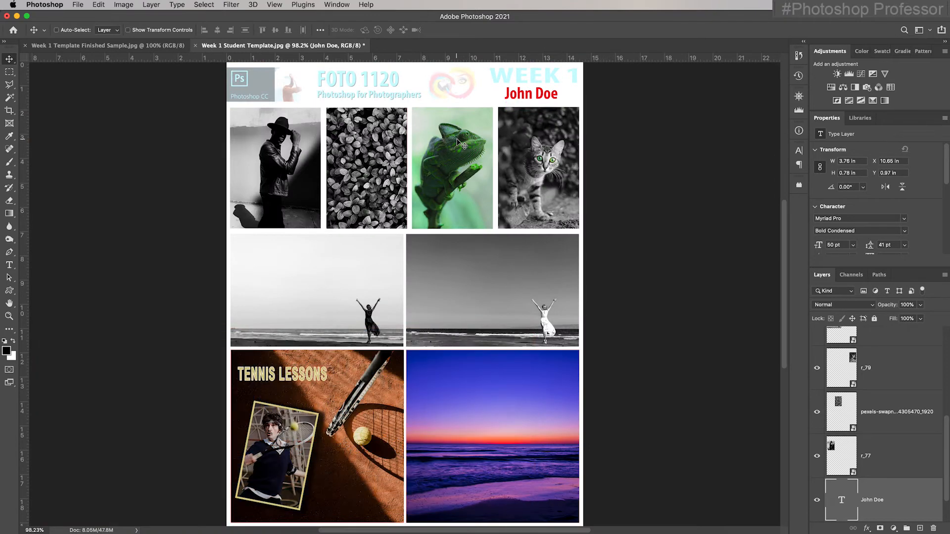
pyautogui.moveTo(731, 356)
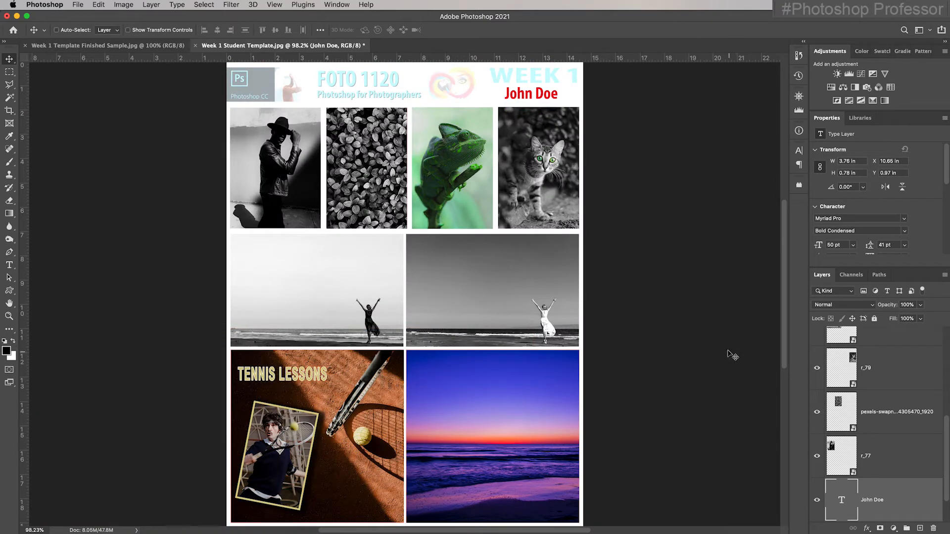
pyautogui.moveTo(412, 355)
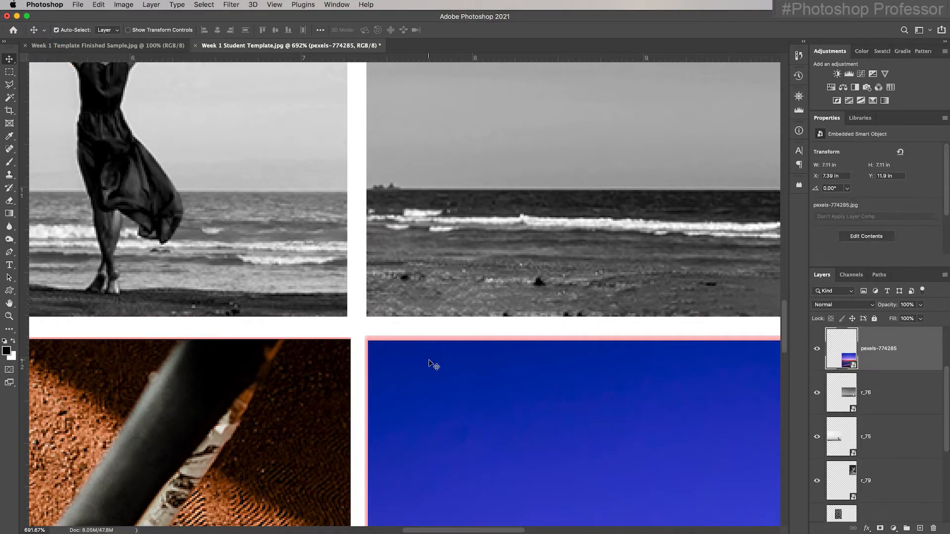
# Scale the sunset photo up slightly with Free Transform so it covers the lower-right frame
pyautogui.press('cmd+t')
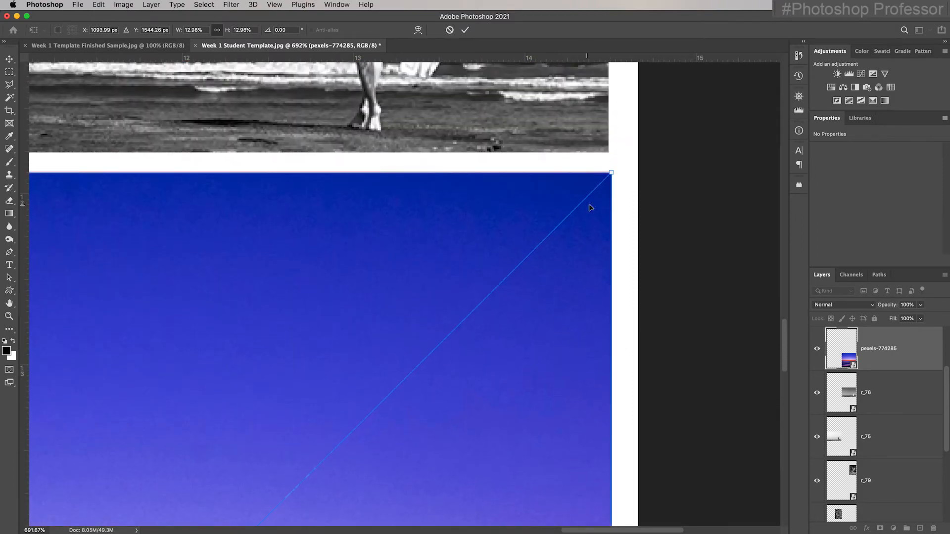
pyautogui.click(465, 29)
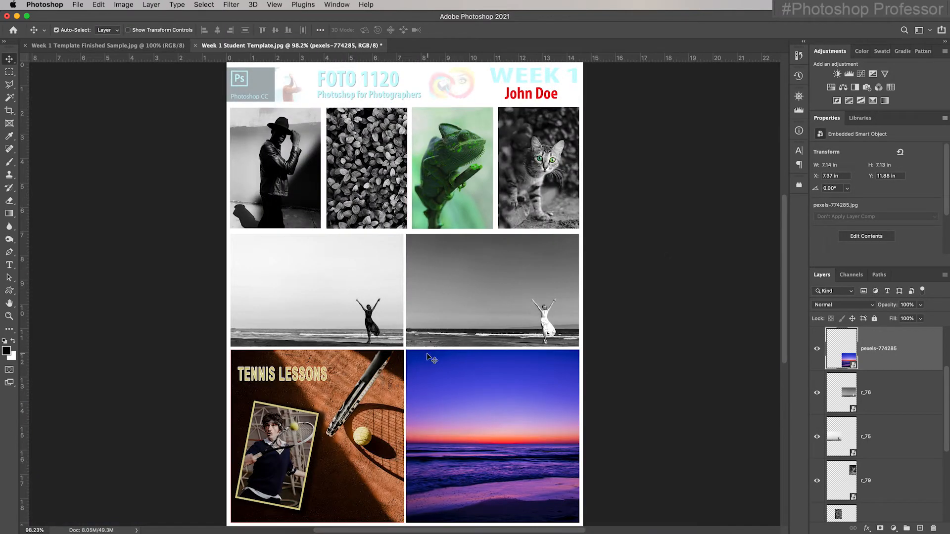
pyautogui.moveTo(412, 240)
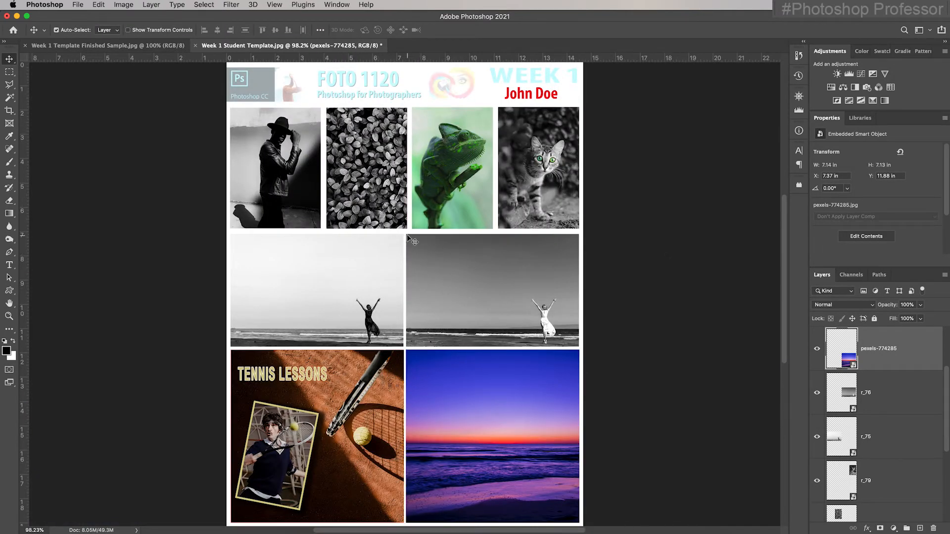
pyautogui.moveTo(239, 419)
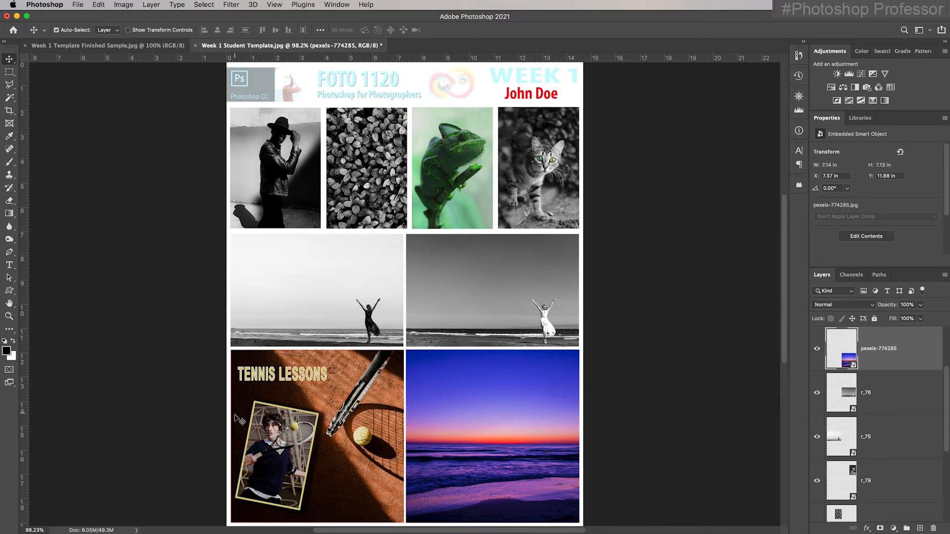
pyautogui.moveTo(669, 502)
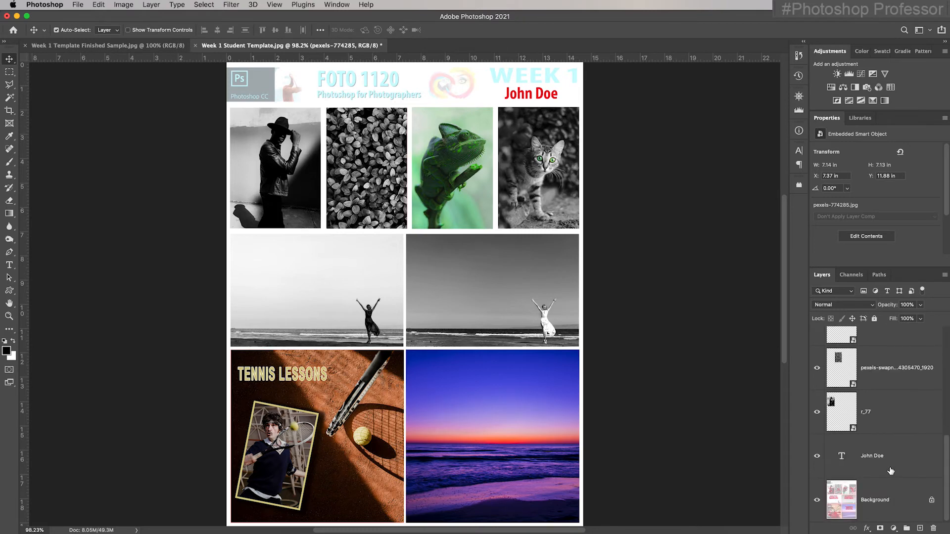
pyautogui.moveTo(915, 513)
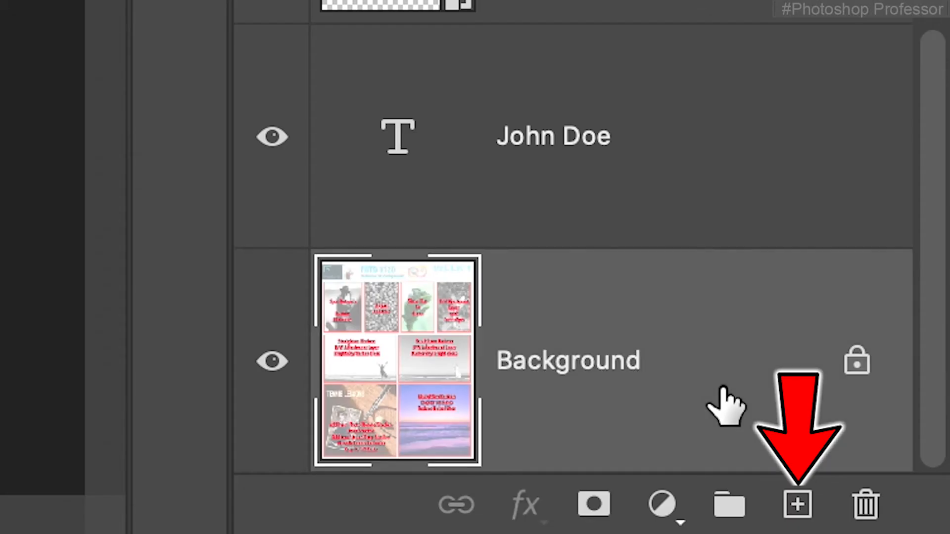
# Add a new empty layer directly above Background in the Layers panel
pyautogui.click(796, 504)
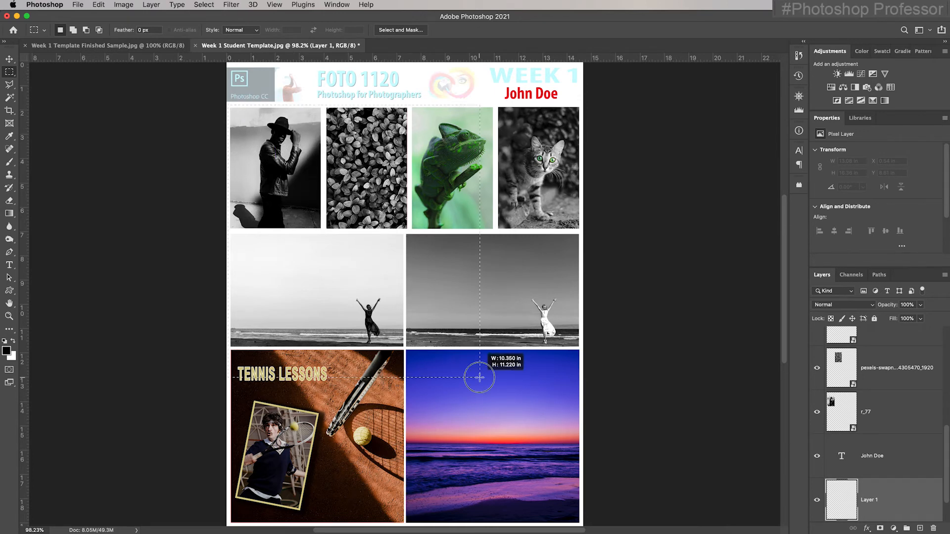
pyautogui.scroll(-3)
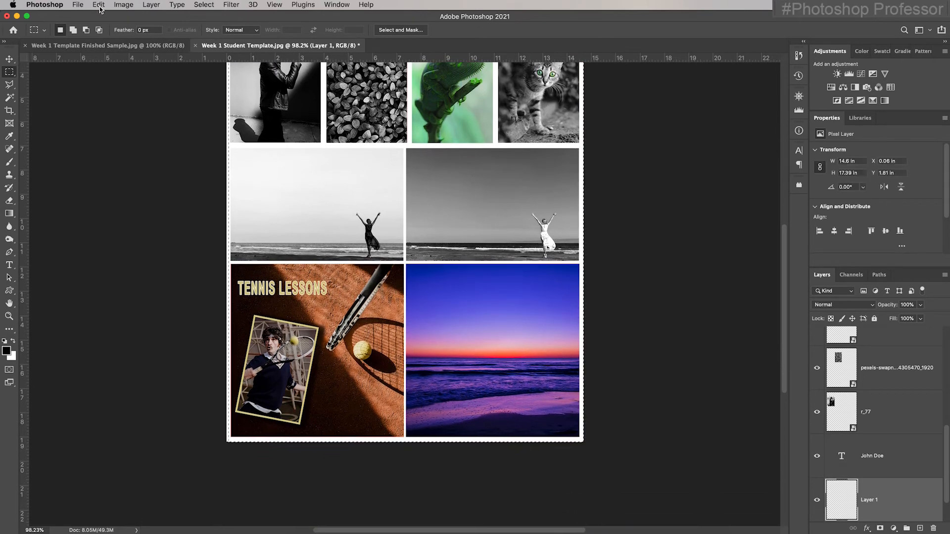
pyautogui.moveTo(263, 167)
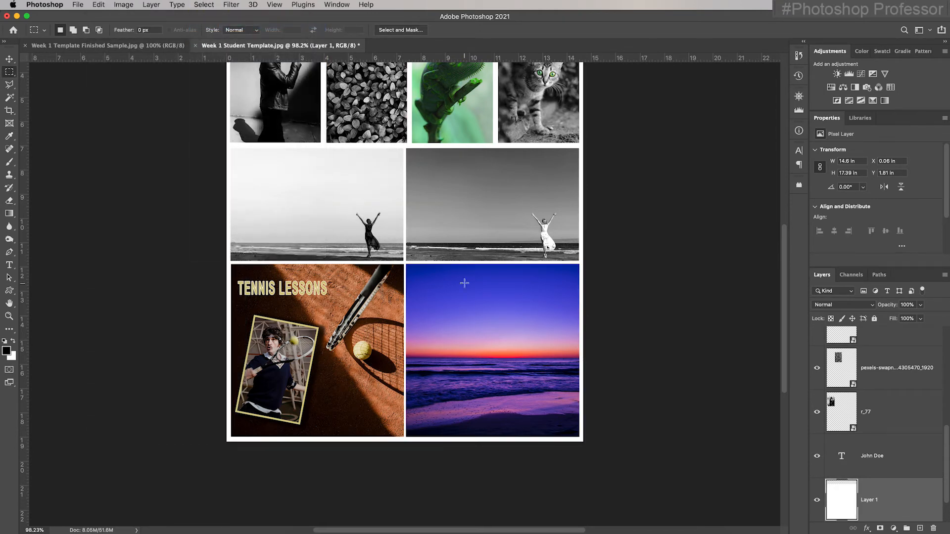
pyautogui.scroll(3)
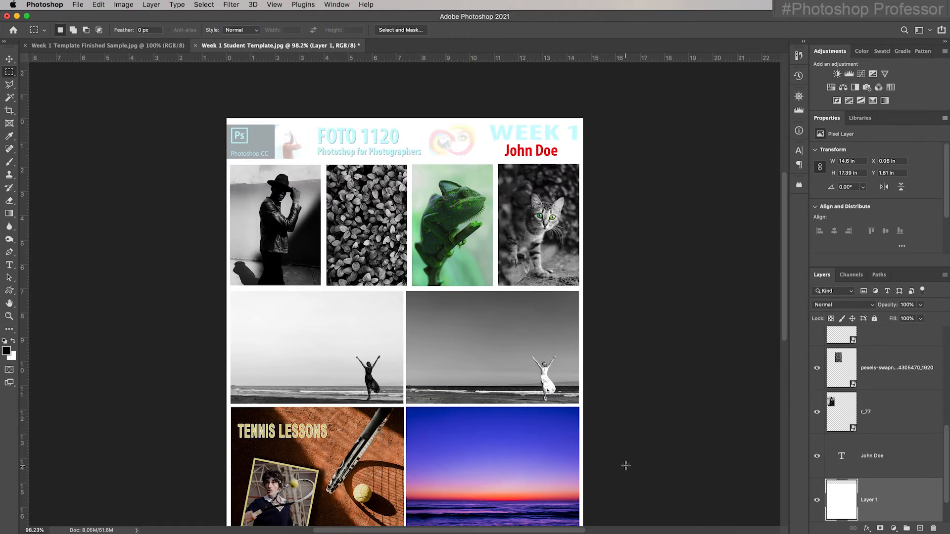
pyautogui.scroll(3)
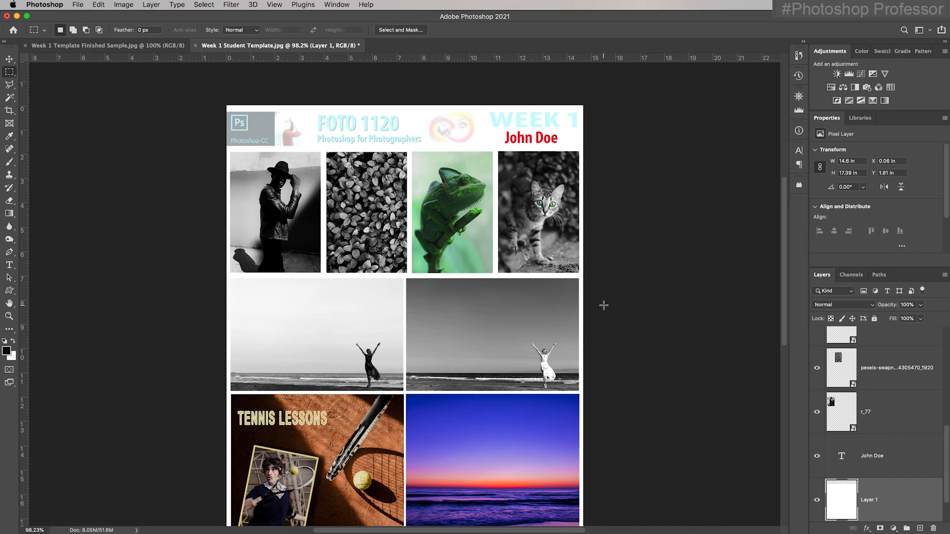
pyautogui.scroll(-3)
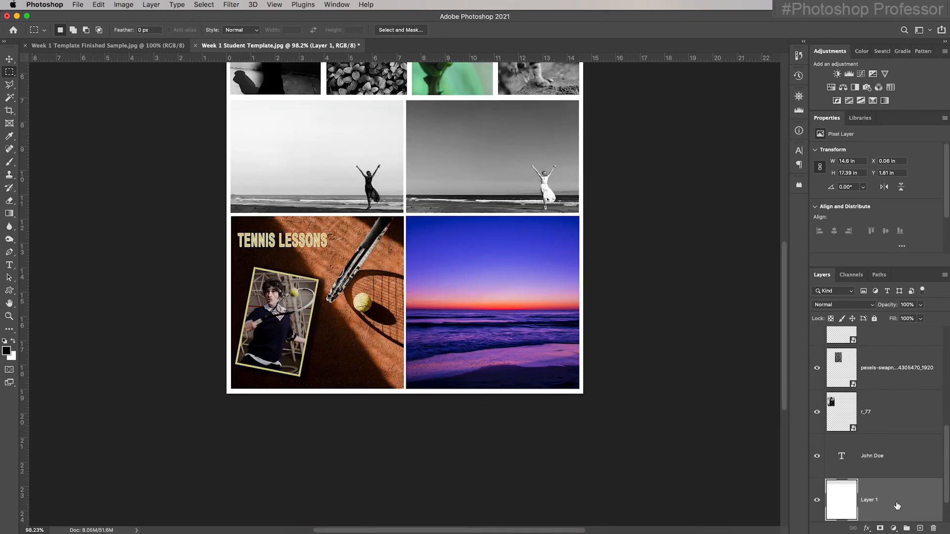
pyautogui.moveTo(691, 434)
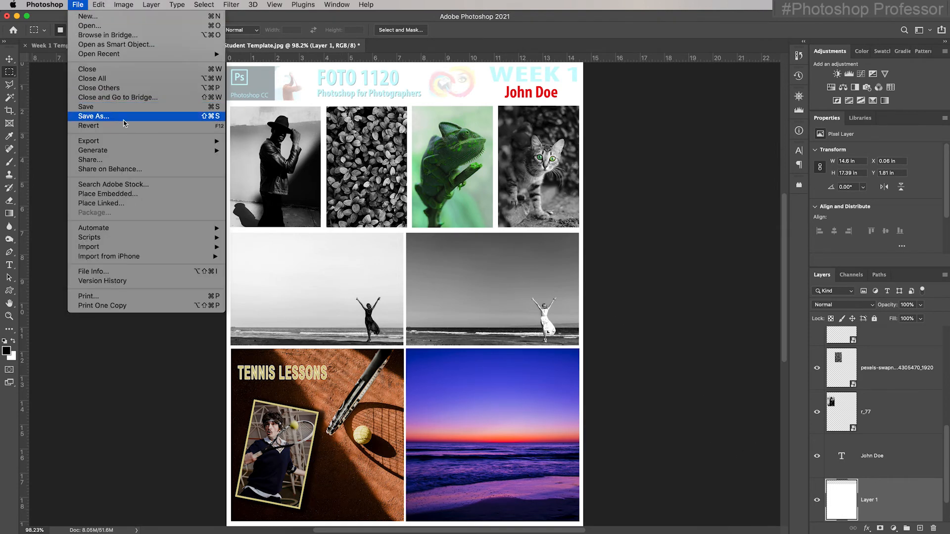
# Start Save As for 'Week 1 Student Template.jpg' with JPEG format selected
pyautogui.click(93, 116)
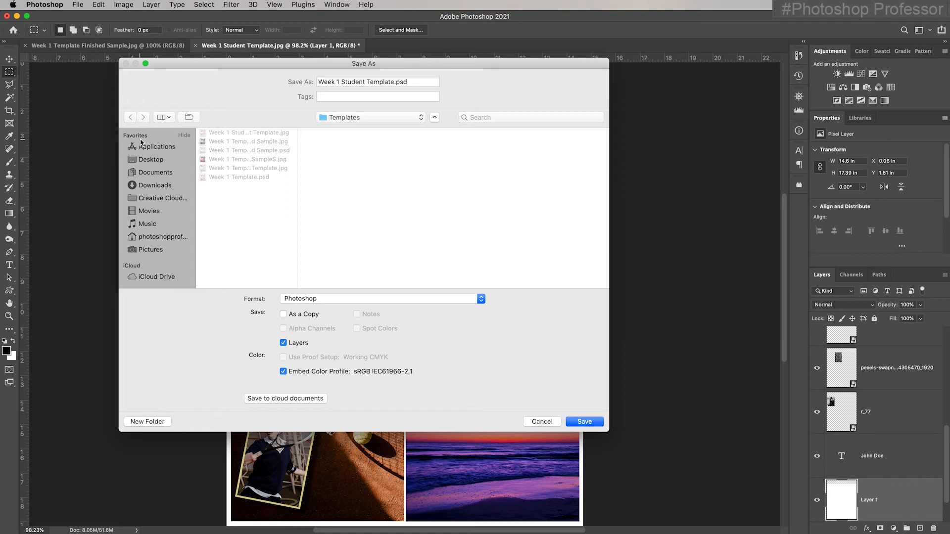
pyautogui.moveTo(202, 178)
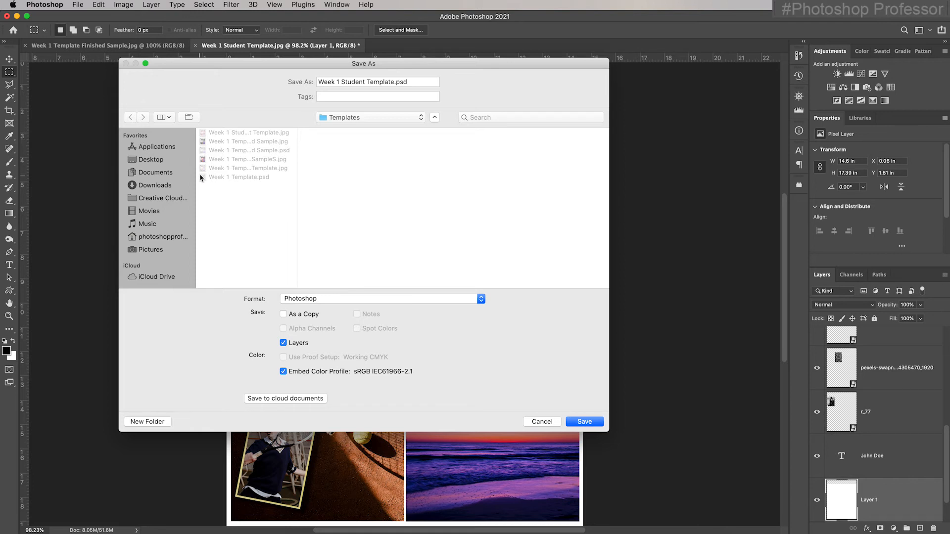
pyautogui.moveTo(375, 299)
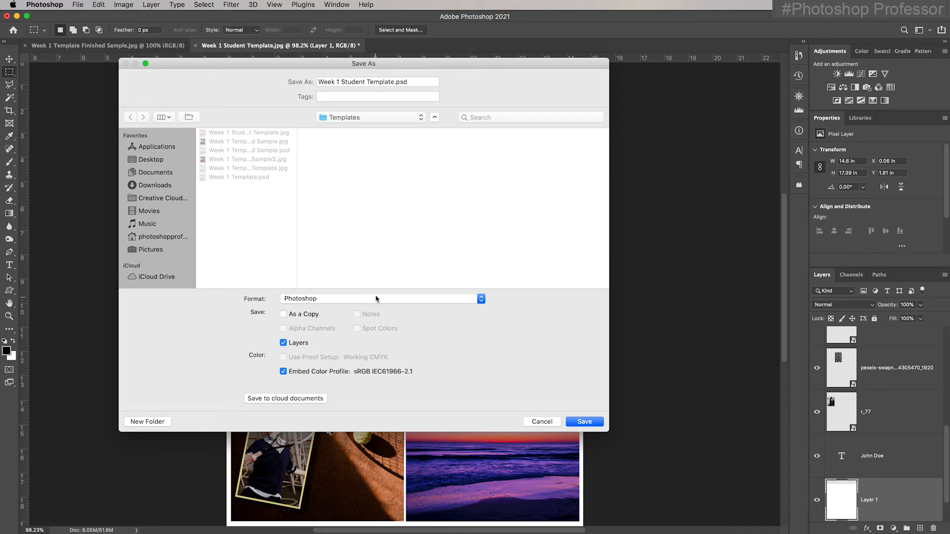
pyautogui.click(378, 298)
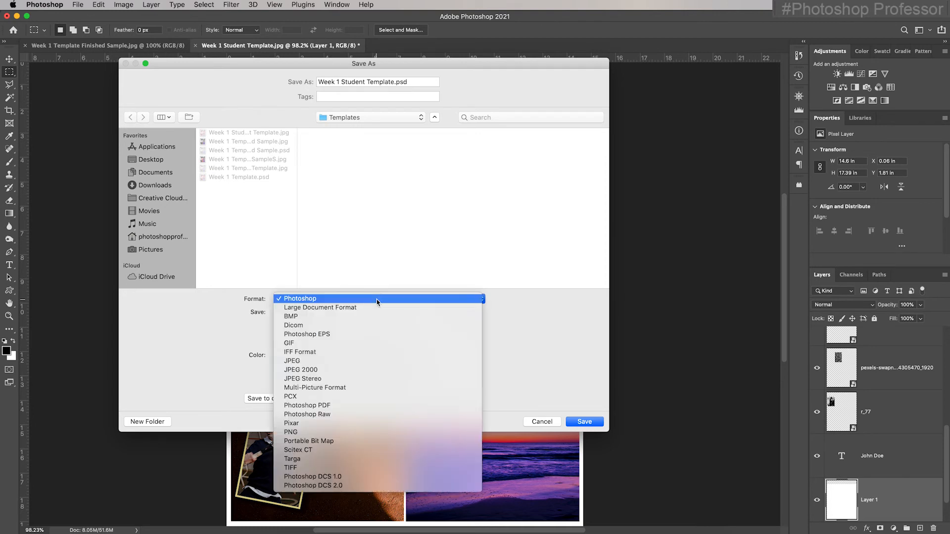
pyautogui.click(291, 360)
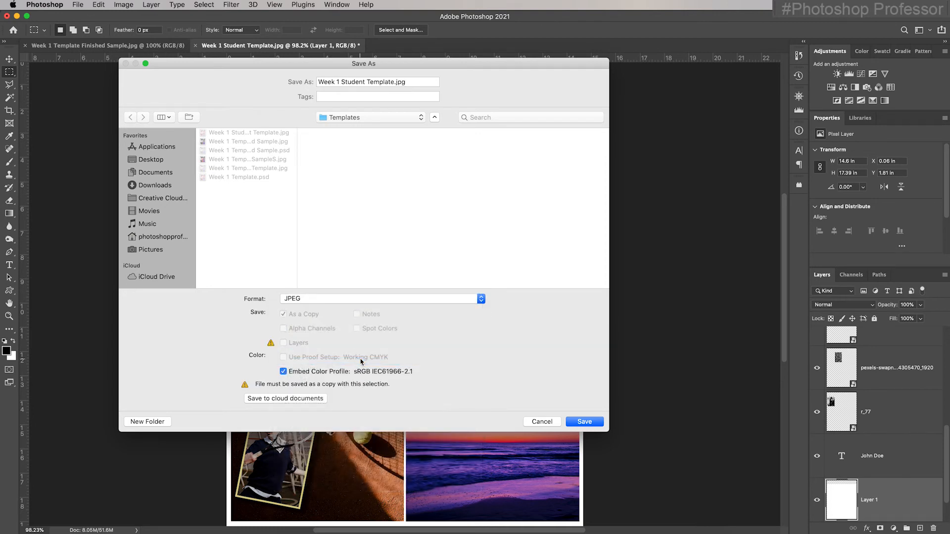
pyautogui.moveTo(365, 391)
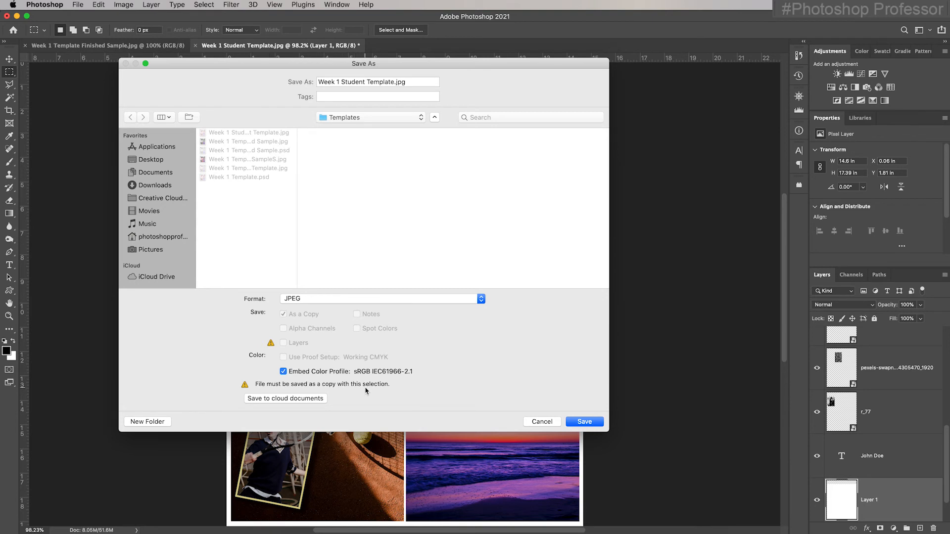
pyautogui.moveTo(329, 389)
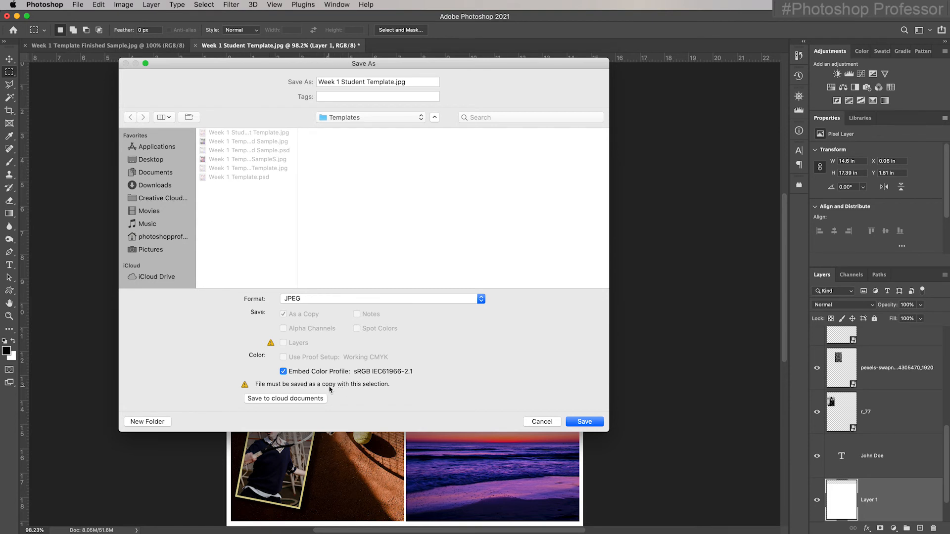
pyautogui.moveTo(388, 388)
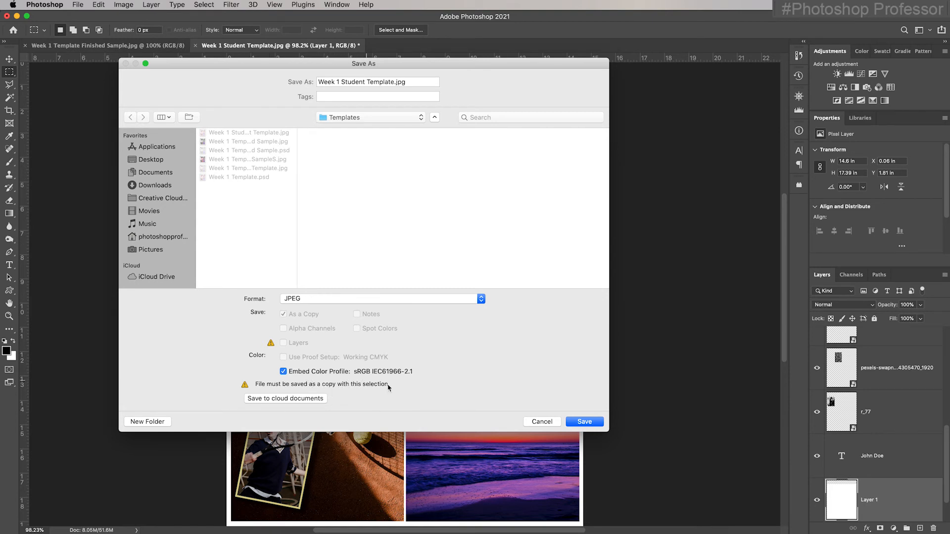